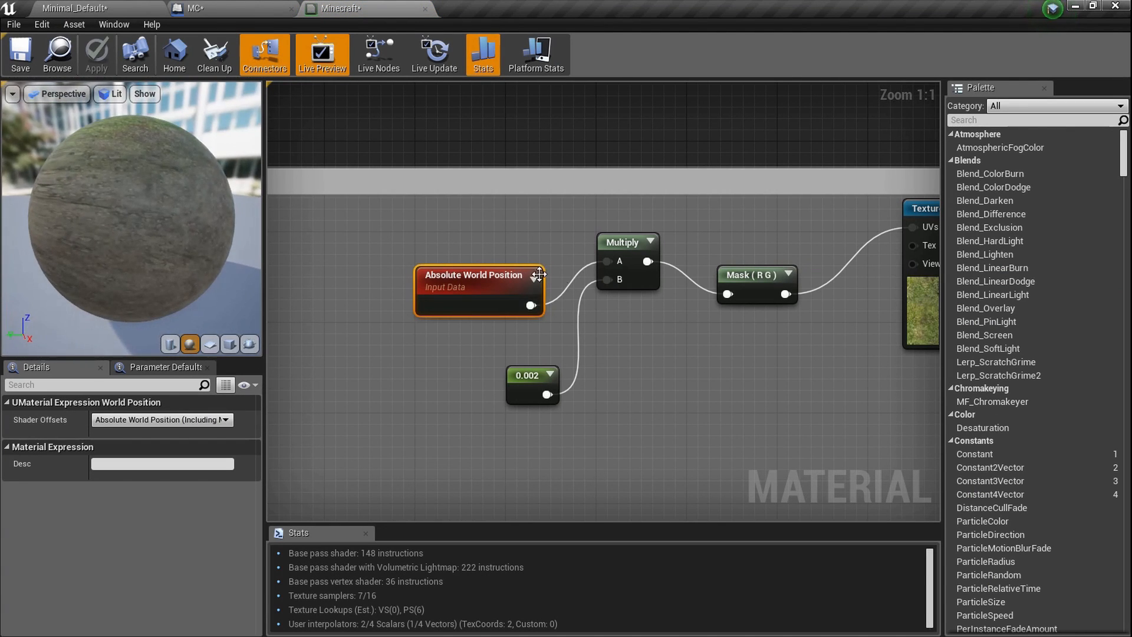
- Review the MC blueprint's construction script instance-adding graph
left_click(71, 6)
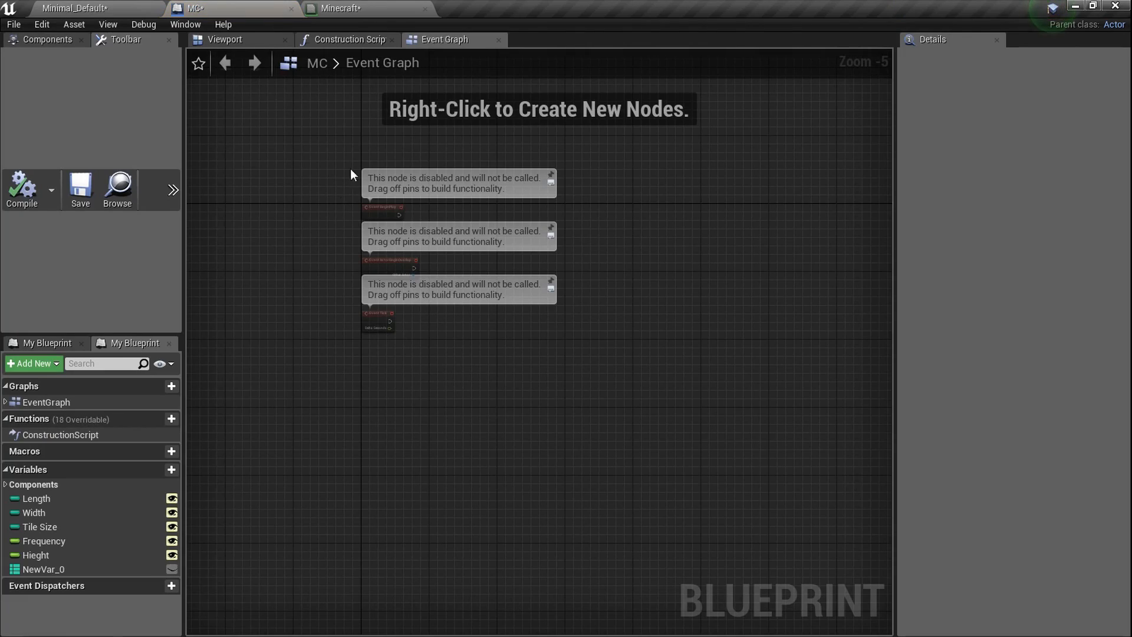
left_click(347, 39)
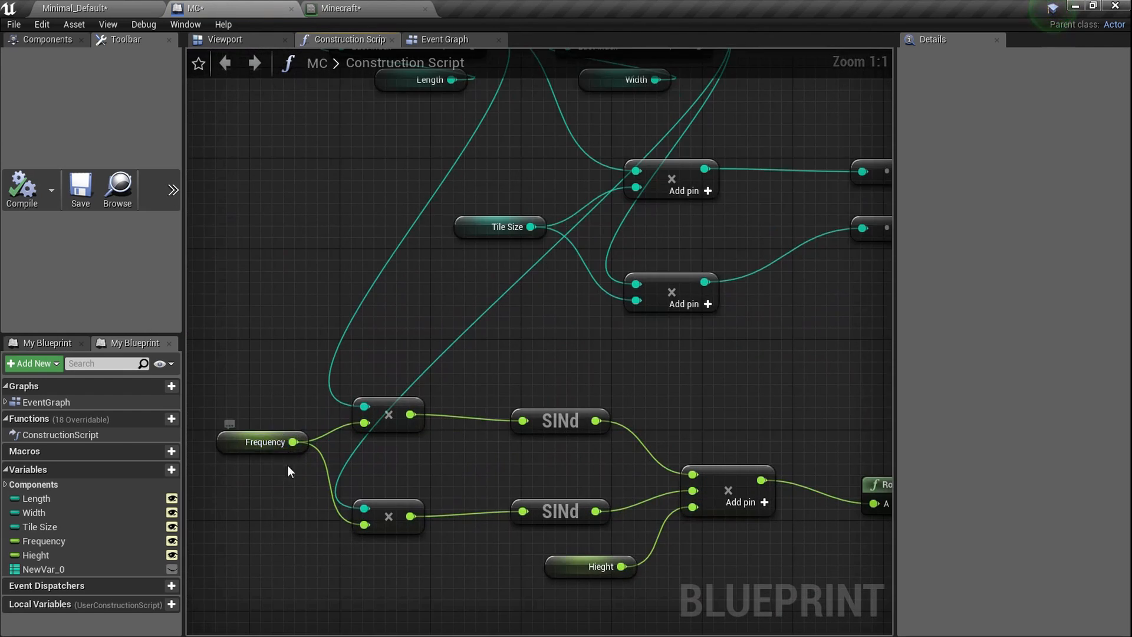
scroll("down", 3)
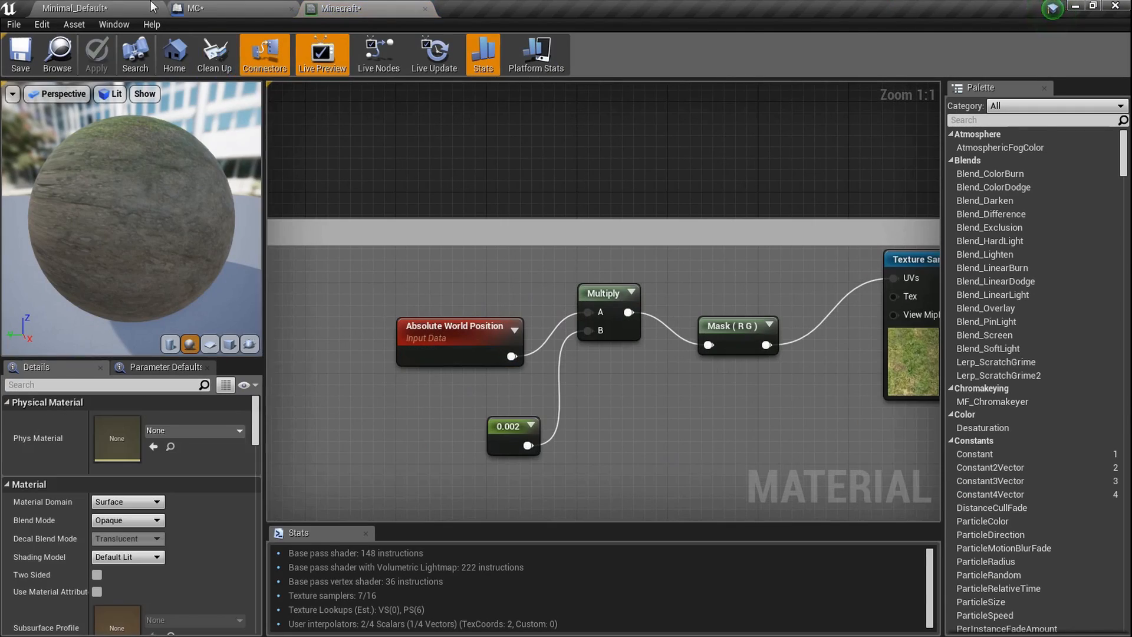
- In the level Details panel set MC Tile Size 100 and Length and Width 200 for a bigger stepped grid
left_click(77, 5)
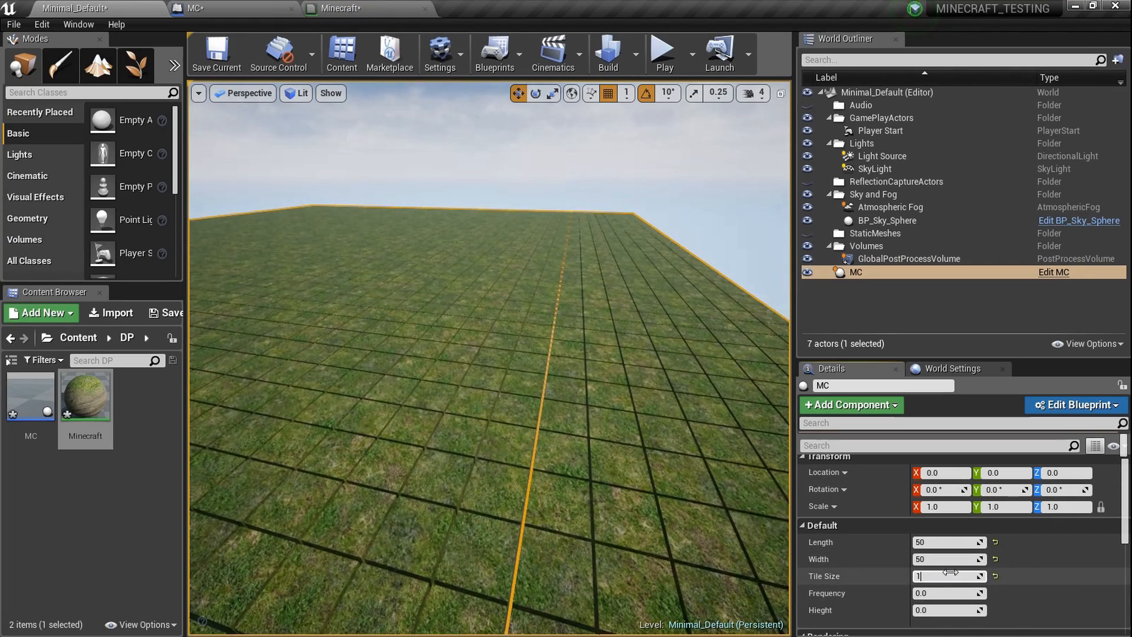
type("100")
left_click(950, 592)
type("4")
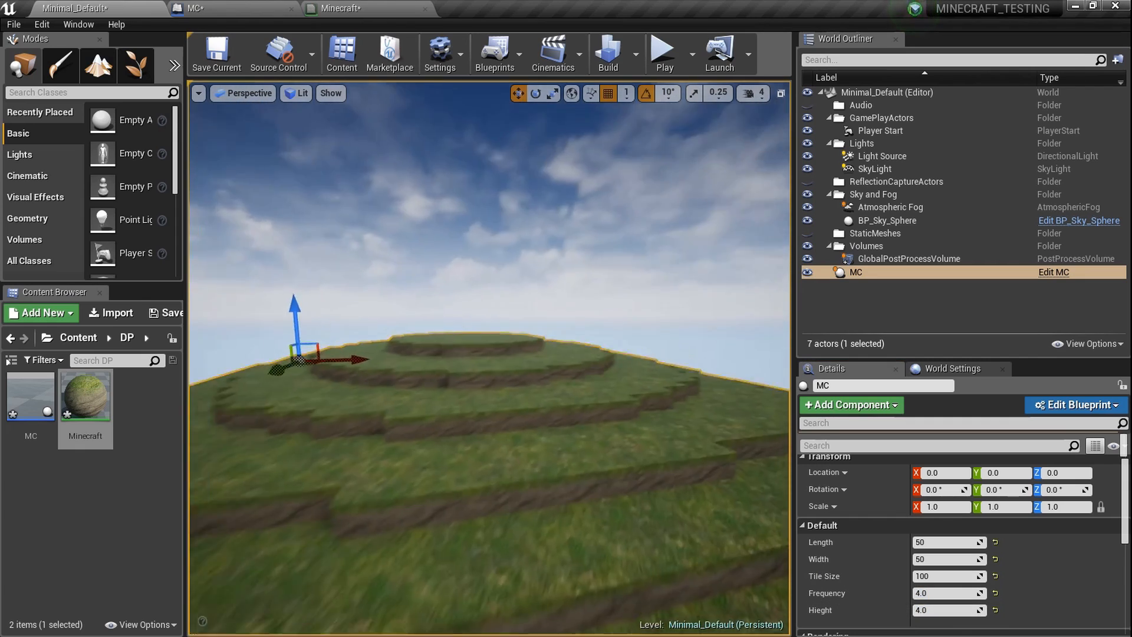
type("200")
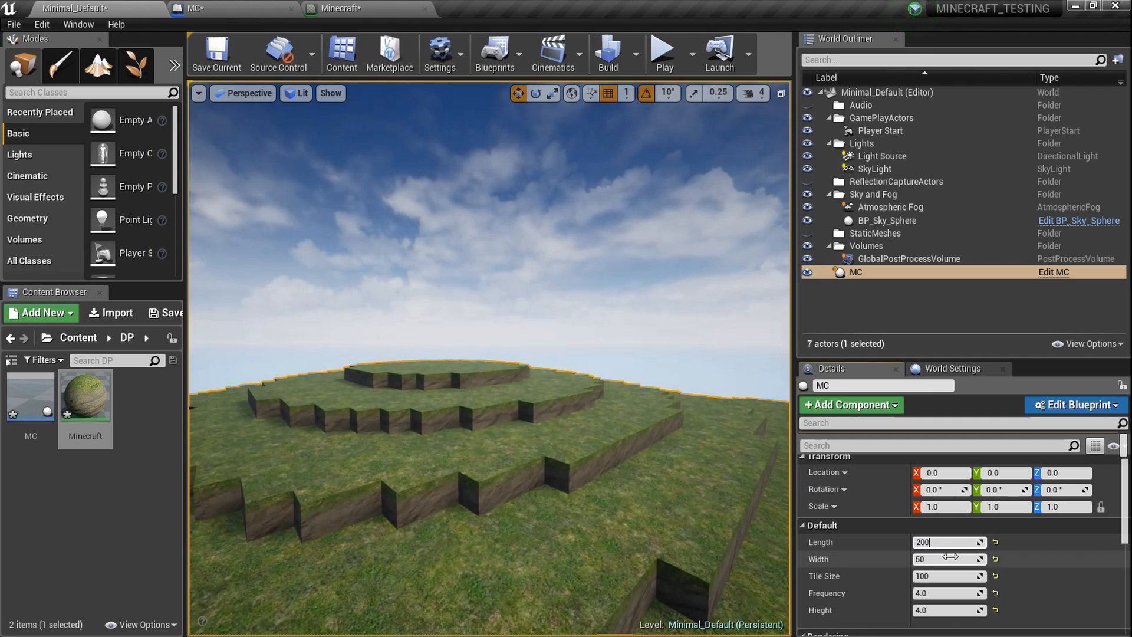
type("200")
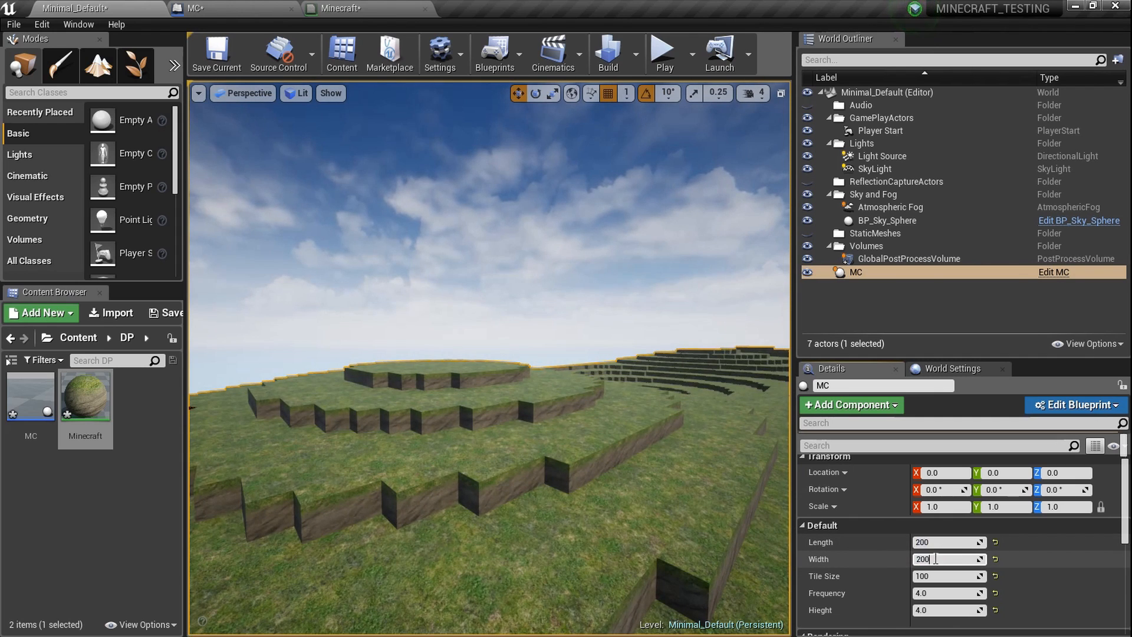
mouse_move(647, 541)
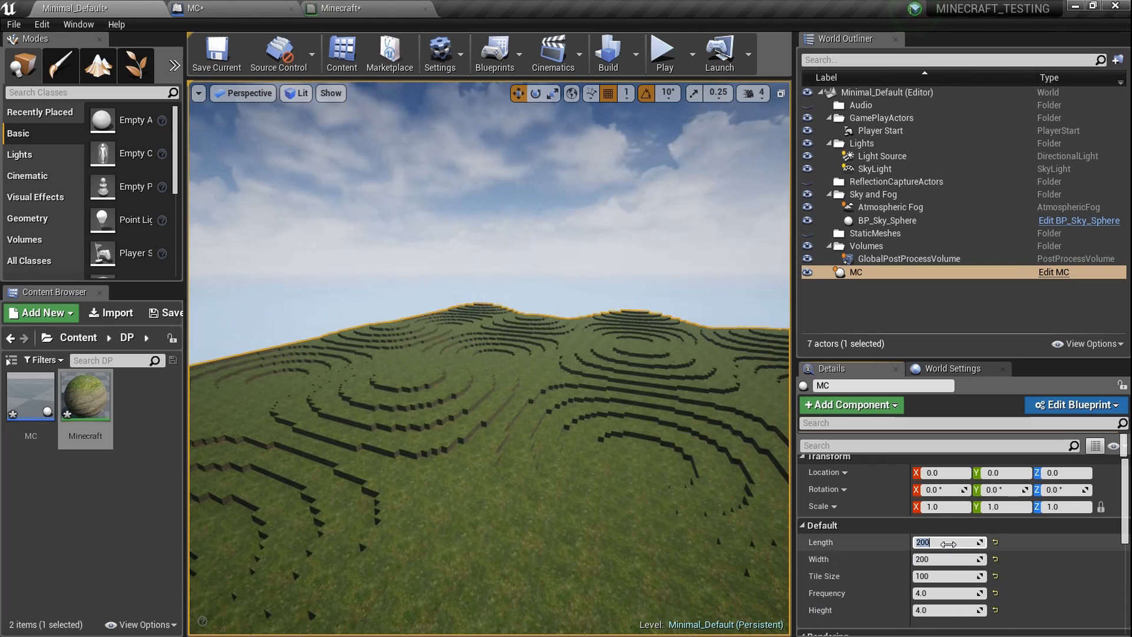
type("50")
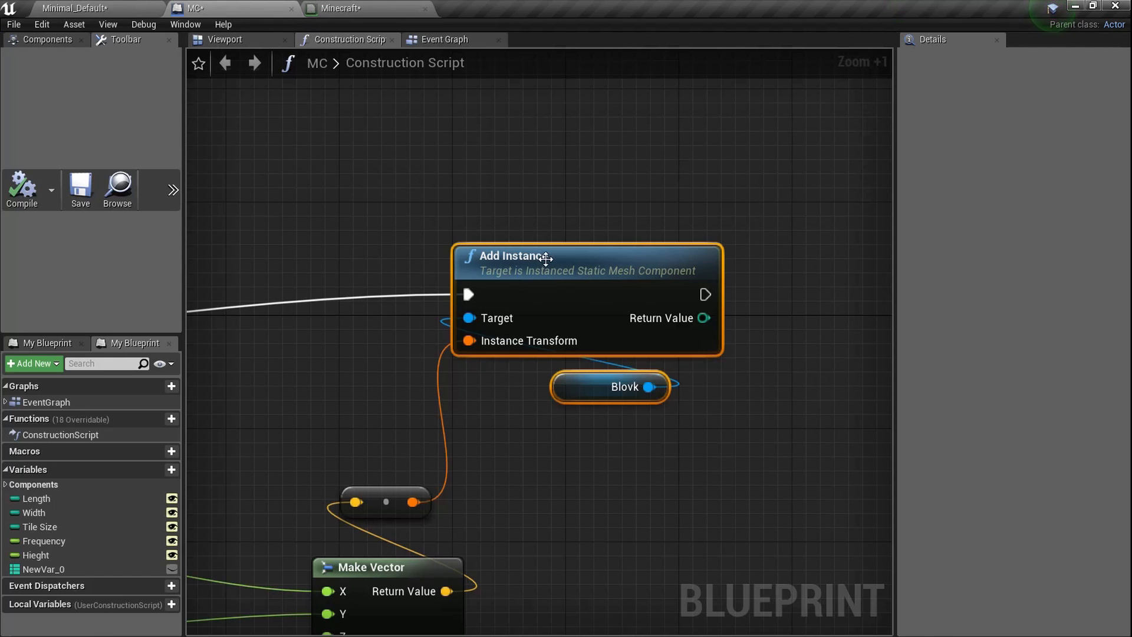
- Insert a float + float node after the sine-times-height multiply and feed its result into Round
scroll("down", 3)
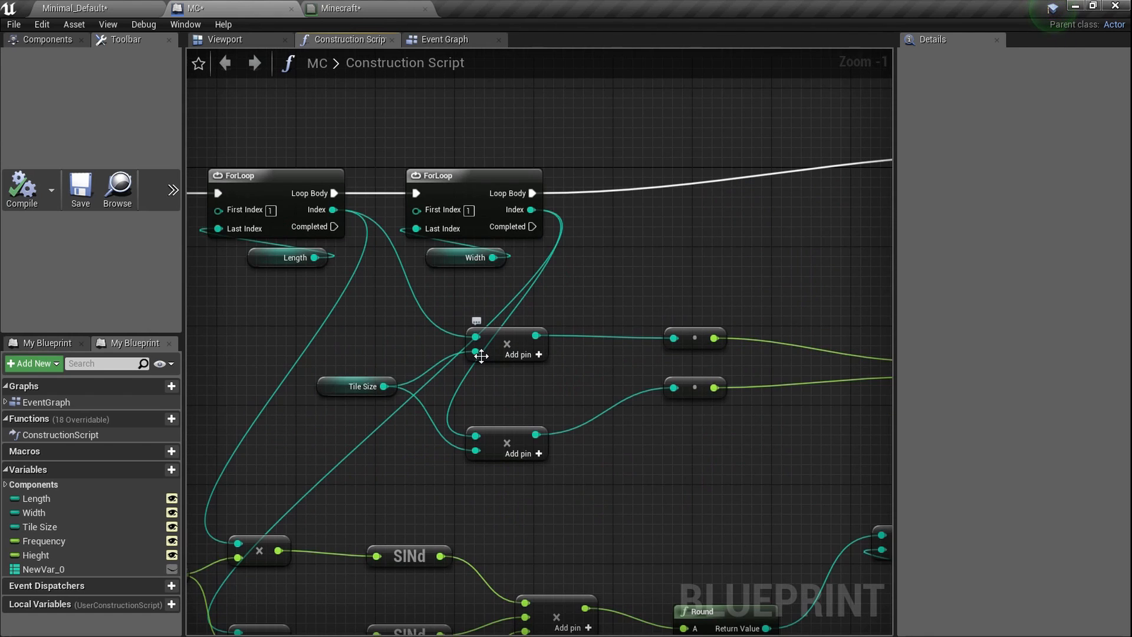
scroll("down", 3)
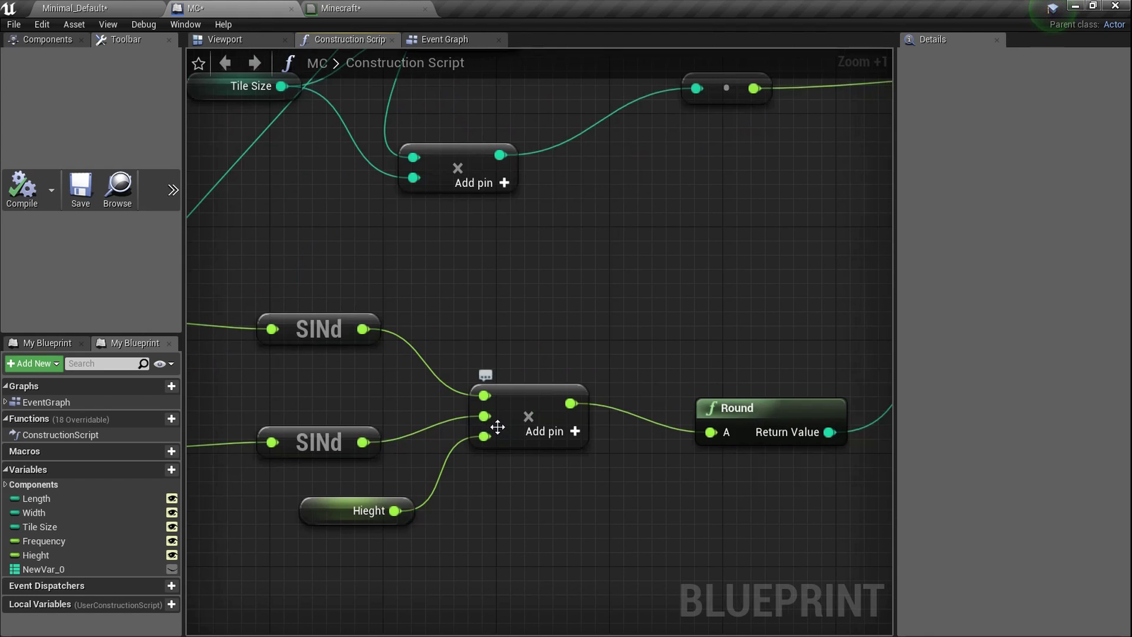
scroll("down", 3)
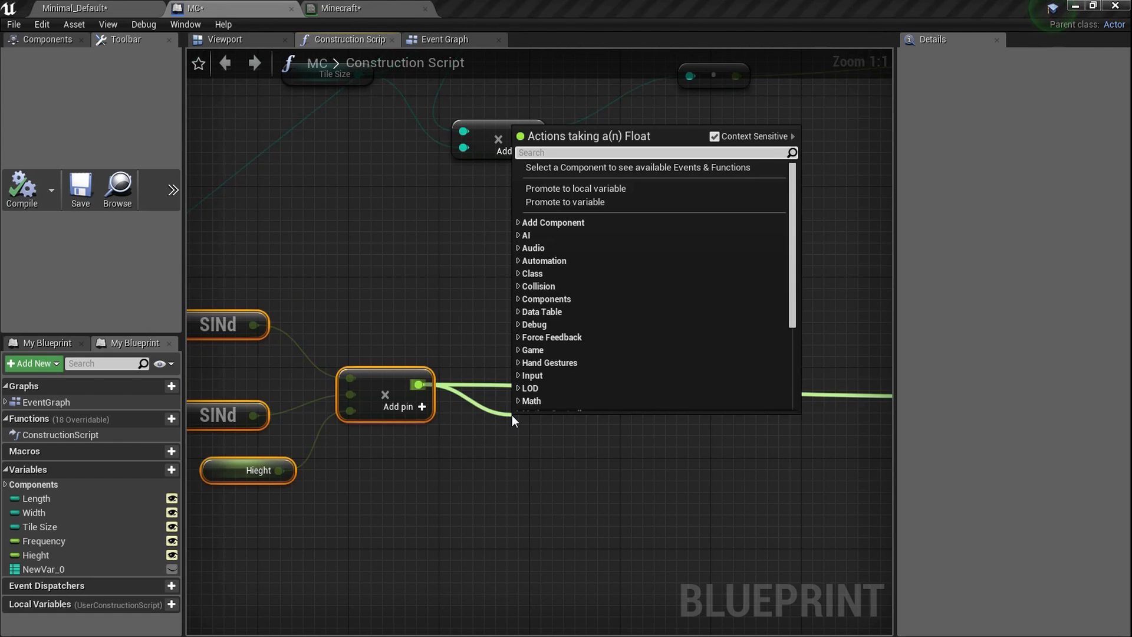
type("+")
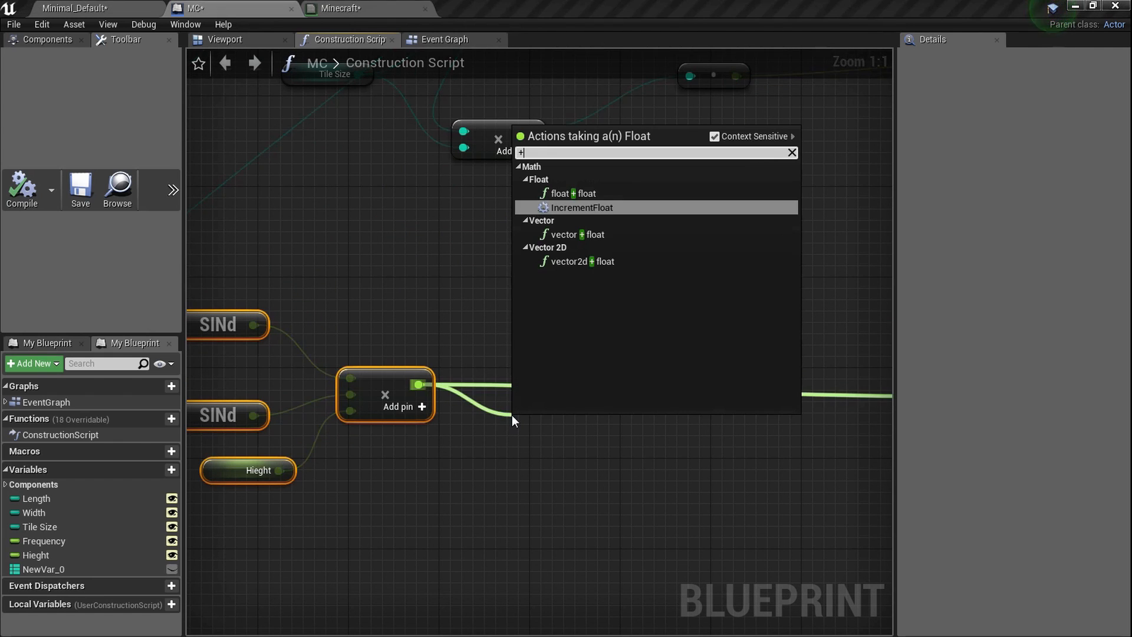
left_click(571, 193)
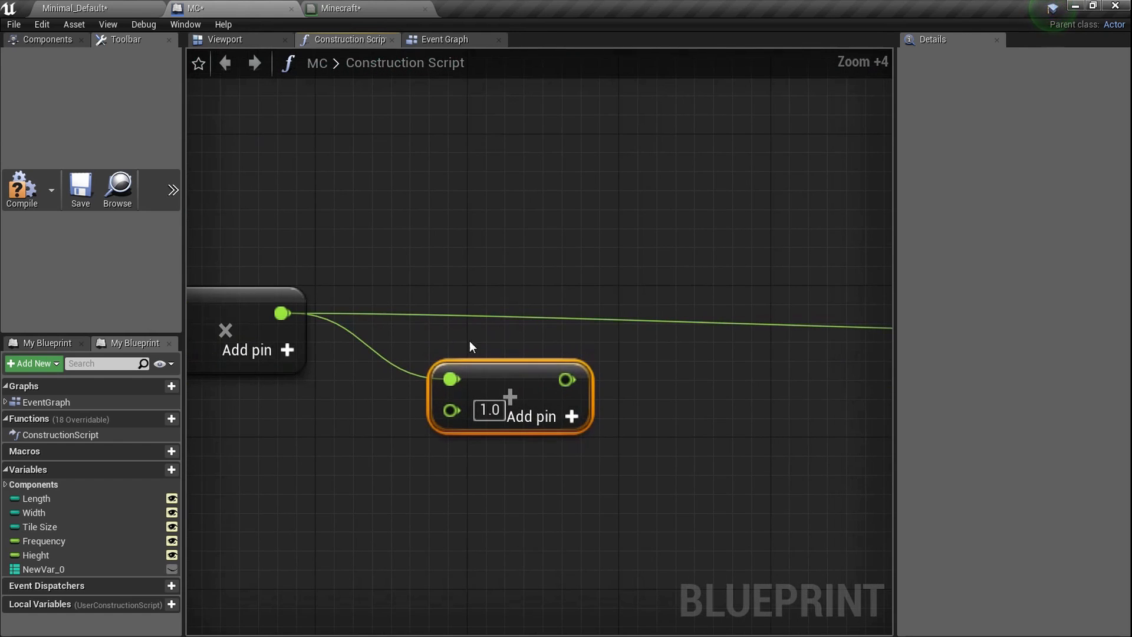
left_click(572, 417)
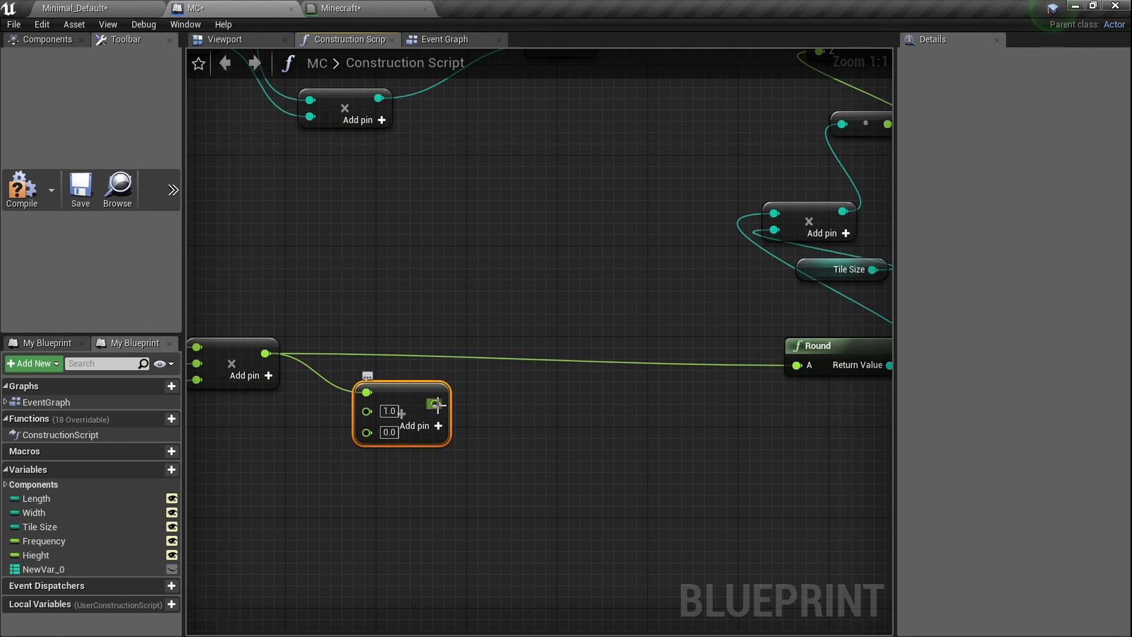
left_click_drag(436, 403, 792, 365)
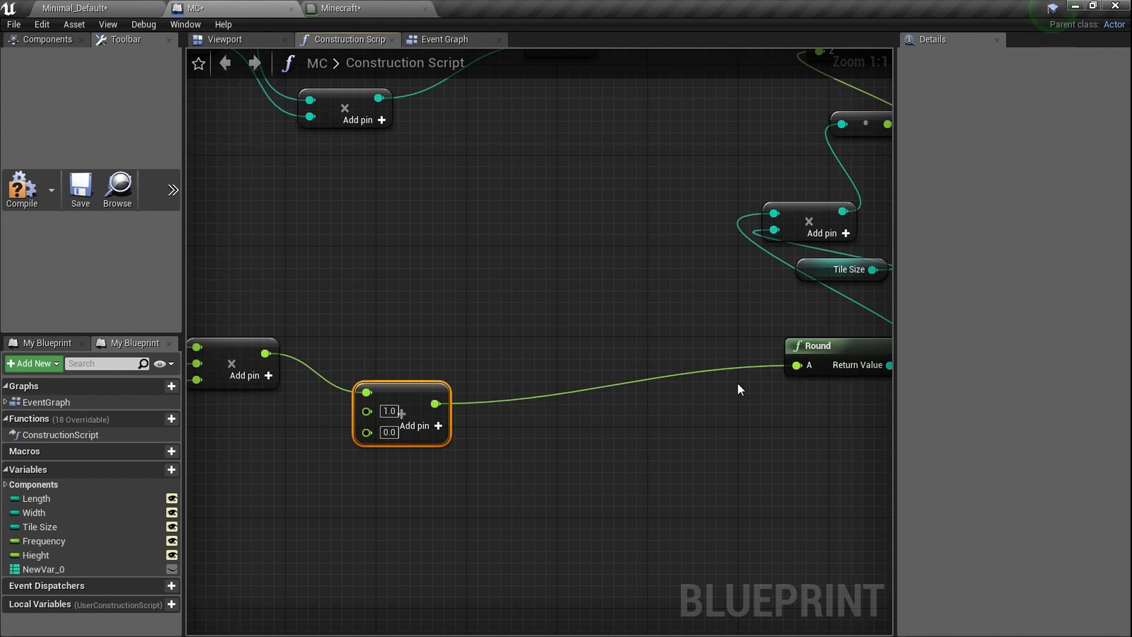
scroll("down", 3)
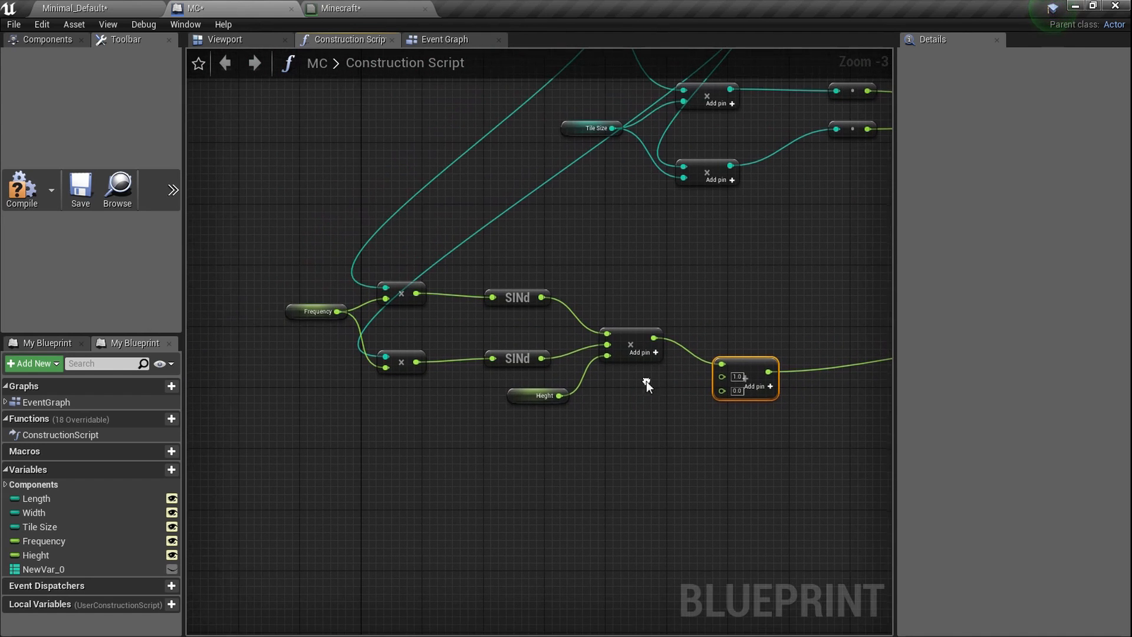
- Duplicate the Frequency–SINd–Hieght chain and sum its output into the add node's second input
left_click(318, 311)
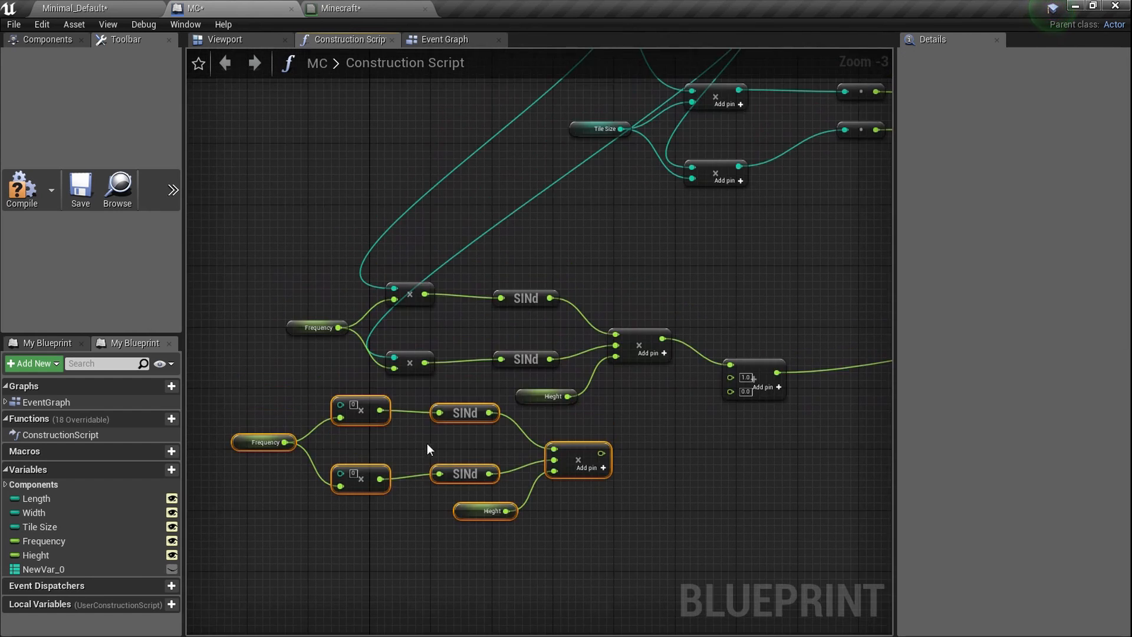
scroll("down", 3)
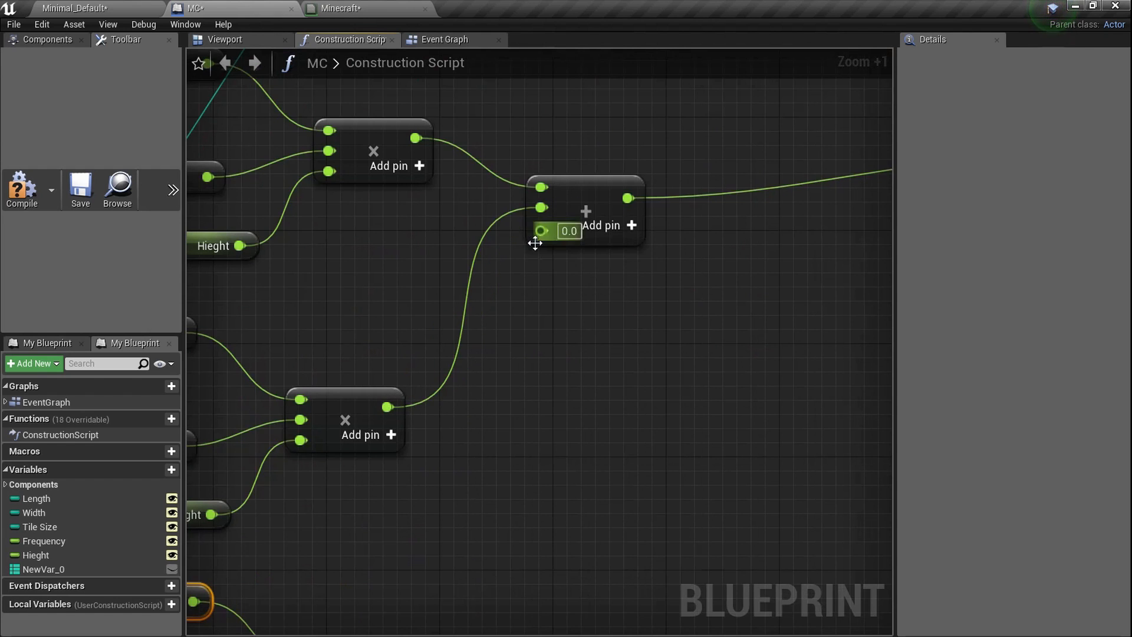
scroll("down", 3)
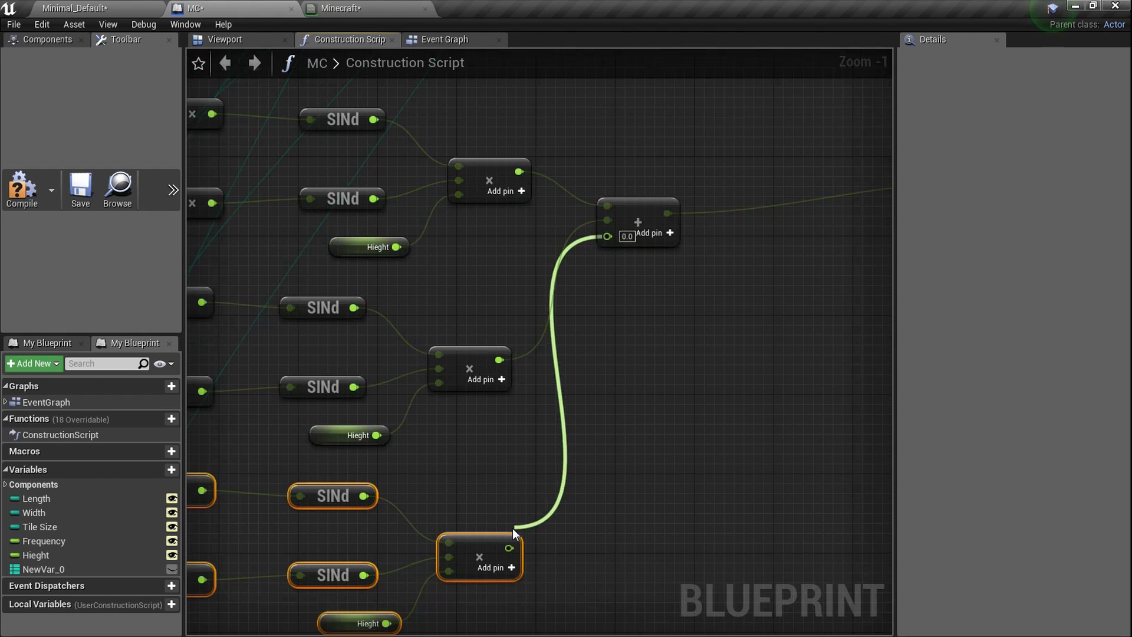
scroll("down", 3)
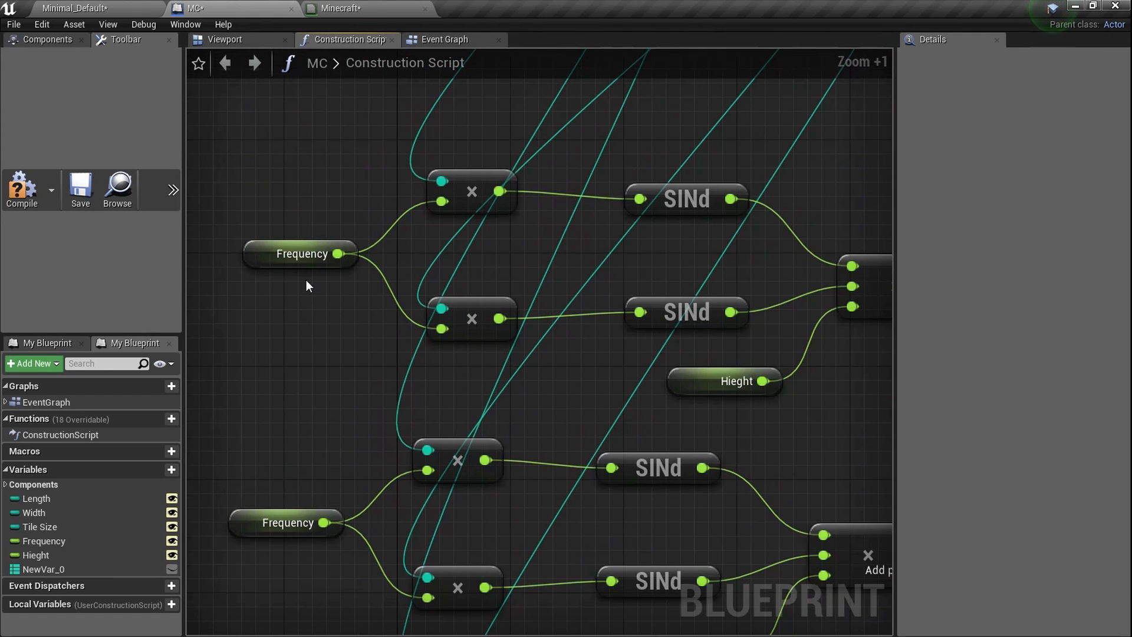
mouse_move(58, 545)
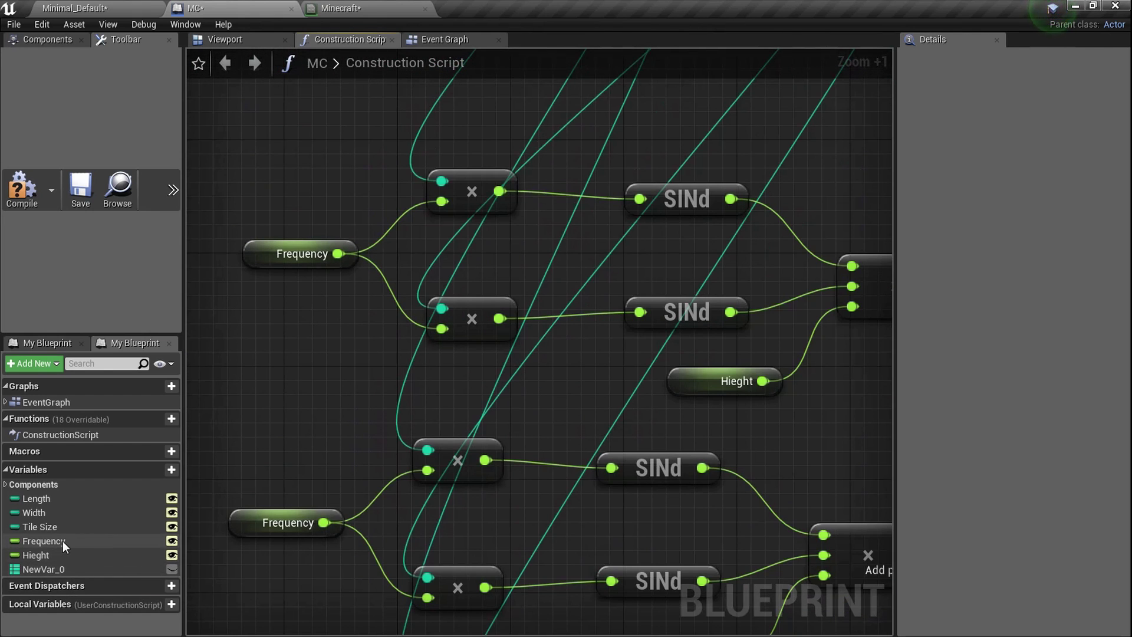
- Rename the Frequency and Hieght variables to F1 and H1 in My Blueprint
left_click(37, 540)
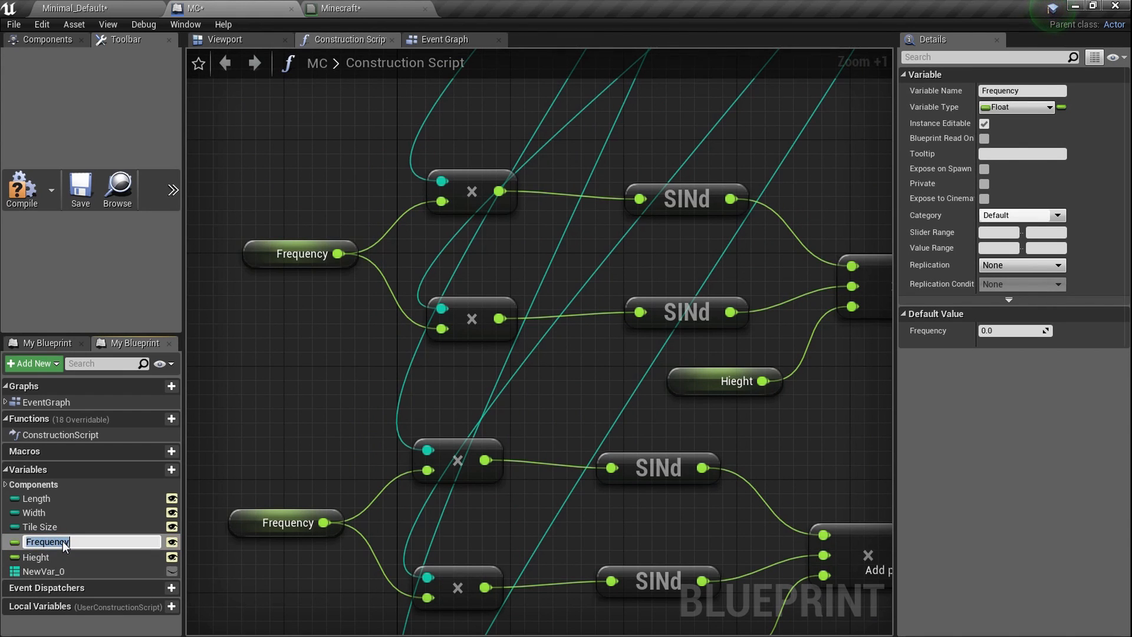
type("F1")
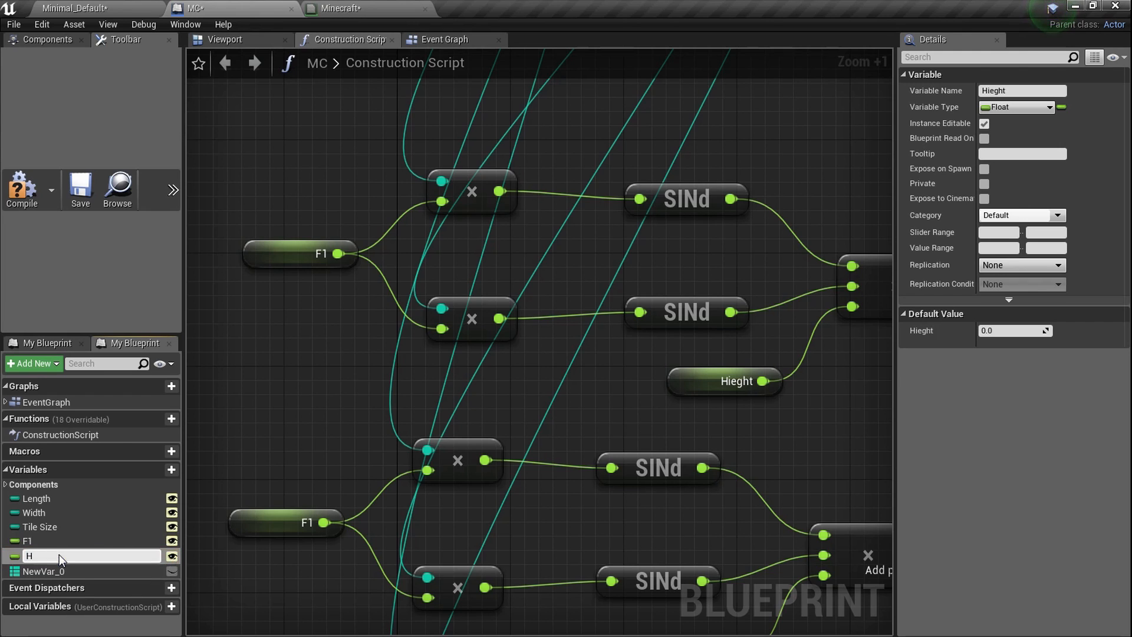
type("H1")
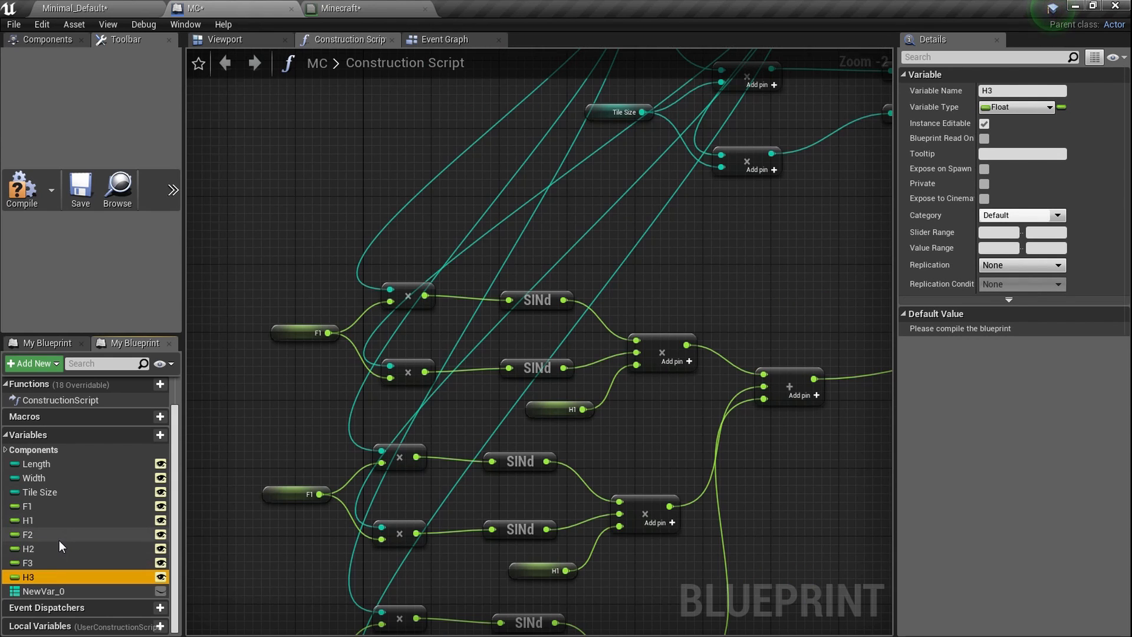
left_click(37, 591)
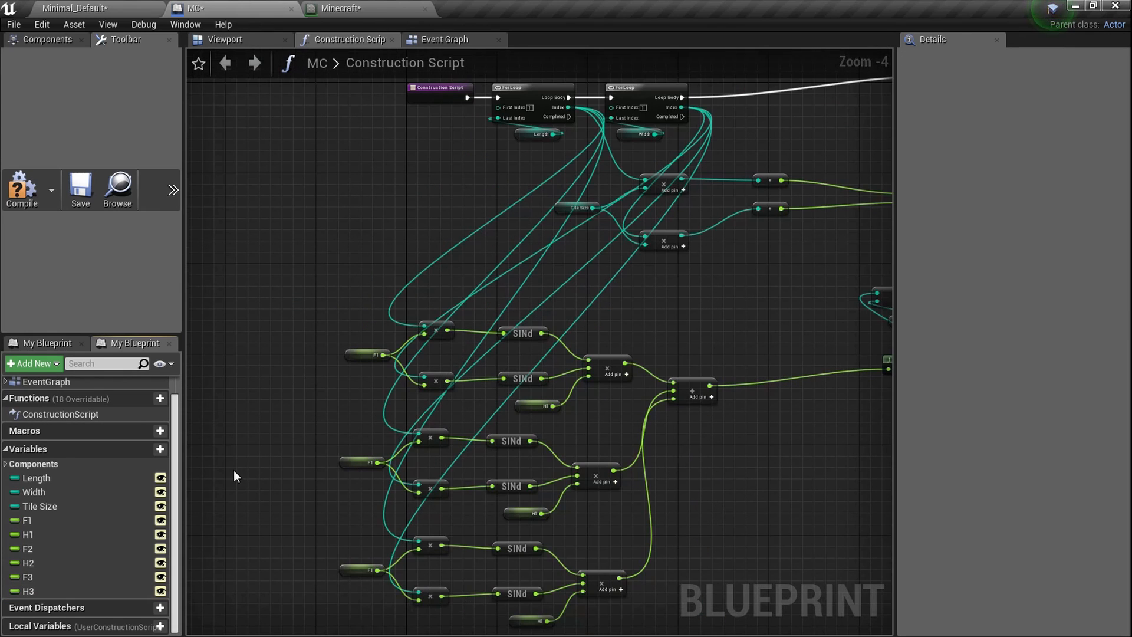
mouse_move(107, 573)
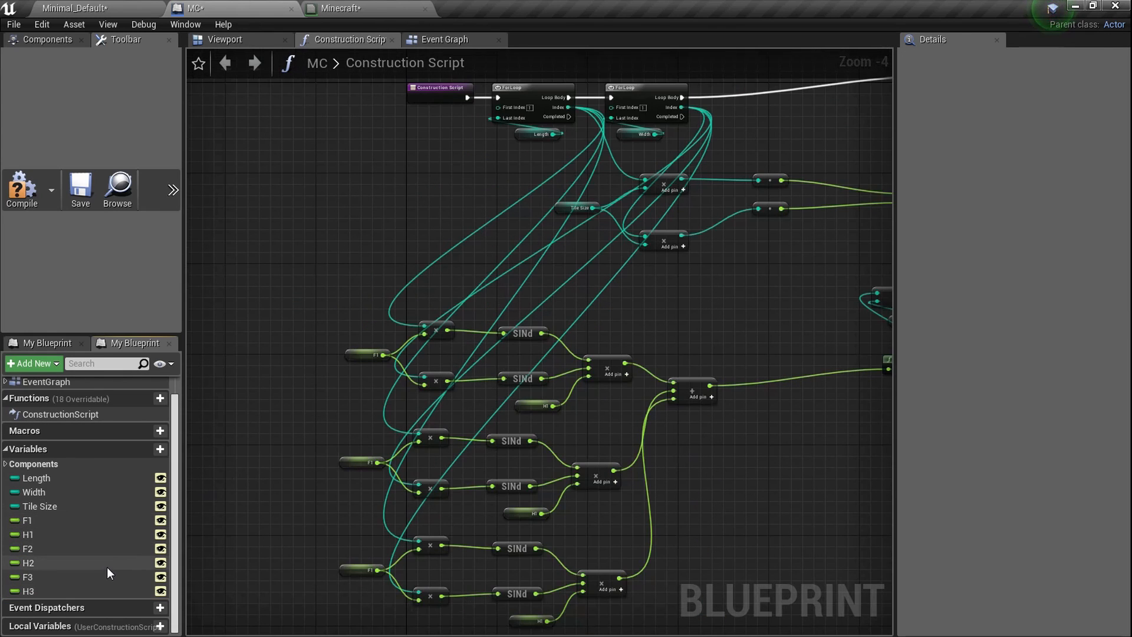
mouse_move(382, 415)
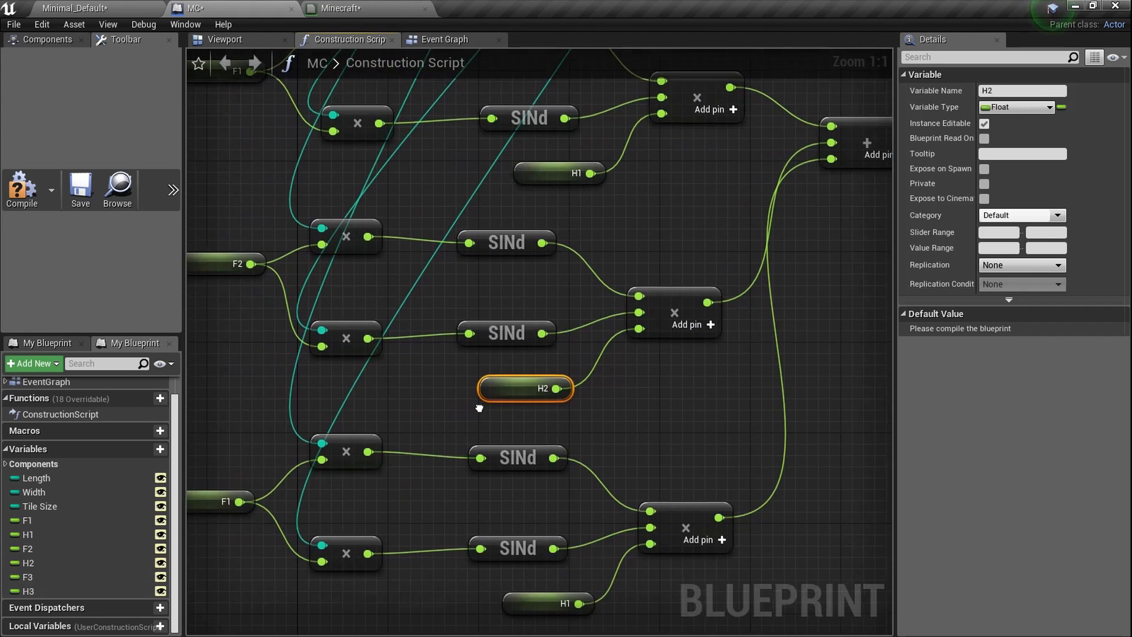
- Place the F3 and H3 getters and wire them into the third wave's multiply nodes
left_click(31, 578)
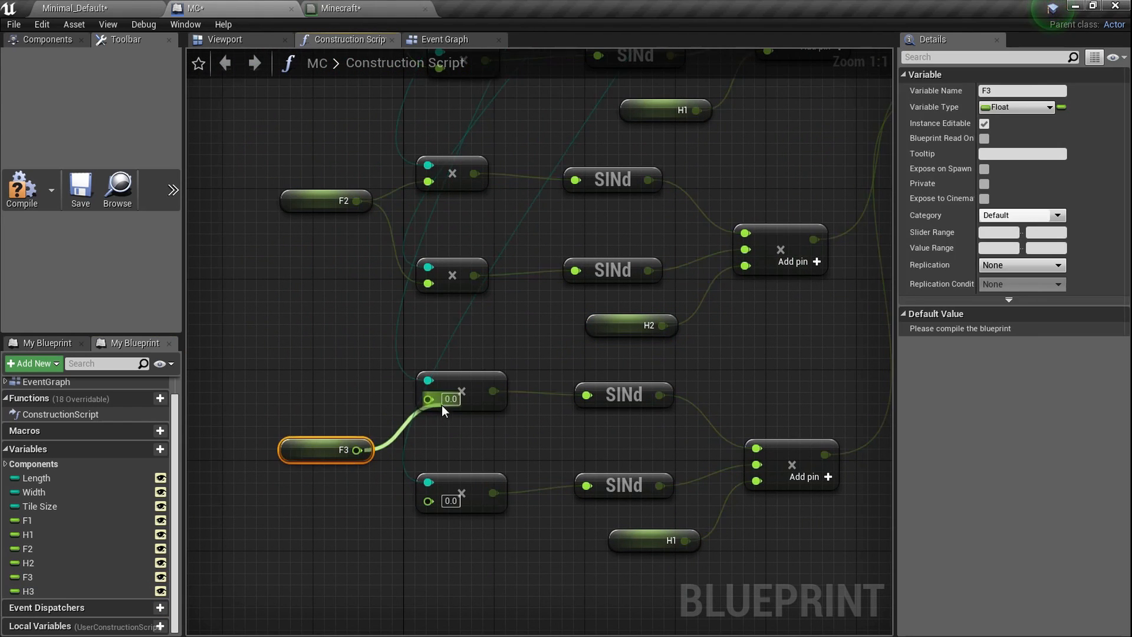
left_click_drag(440, 404, 296, 506)
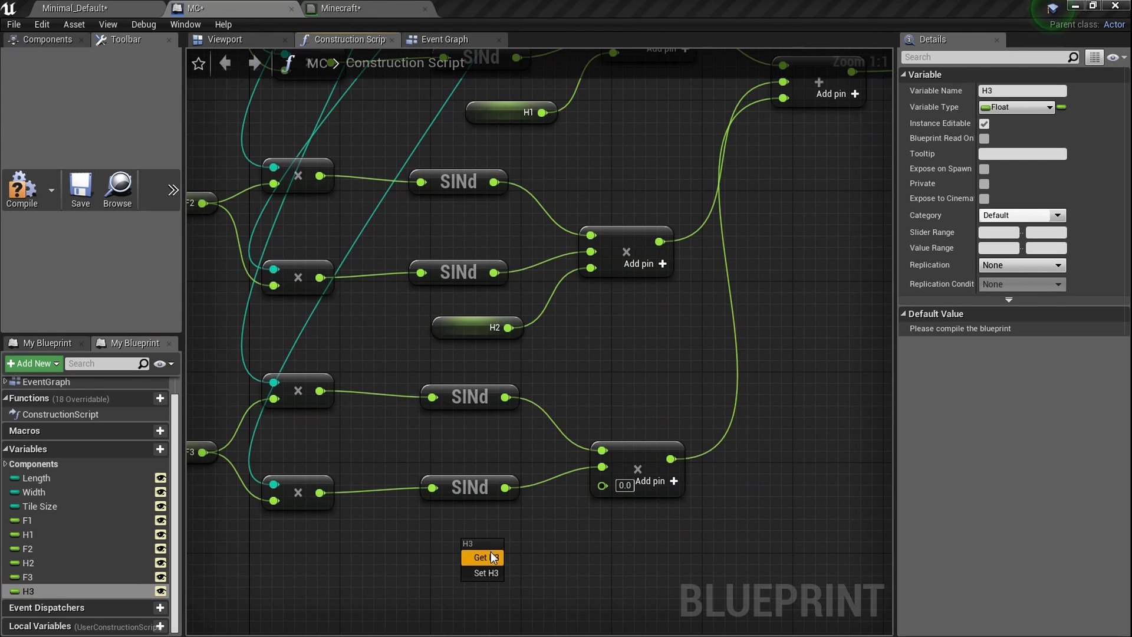
left_click(481, 557)
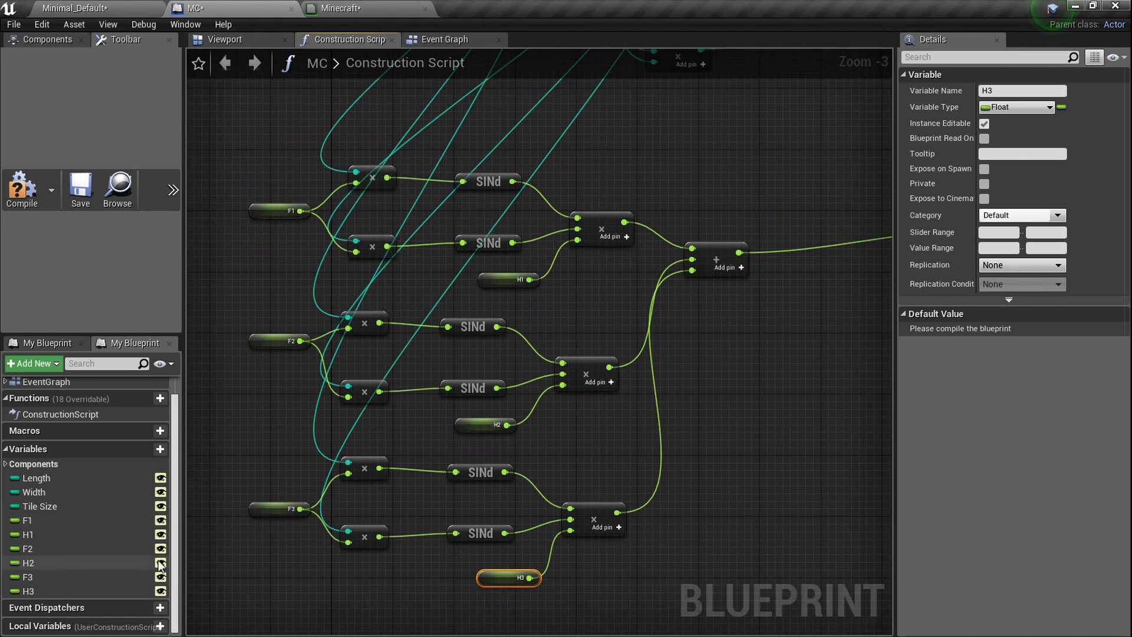
scroll("down", 3)
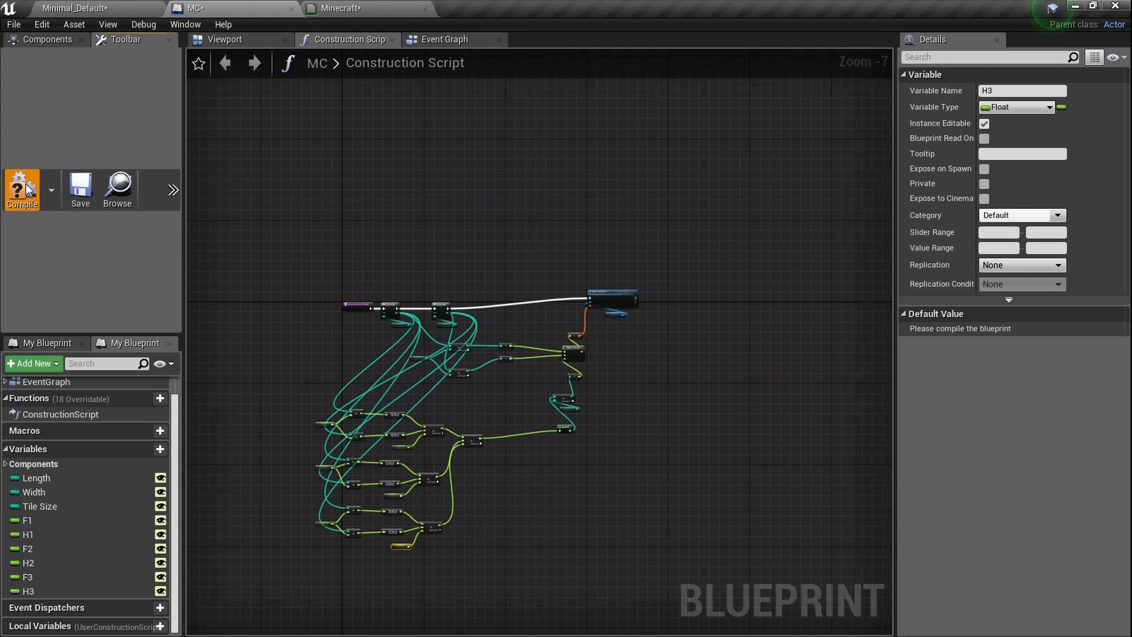
- Compile the blueprint and resize the MC terrain's Length and Width in the level Details panel
left_click(22, 194)
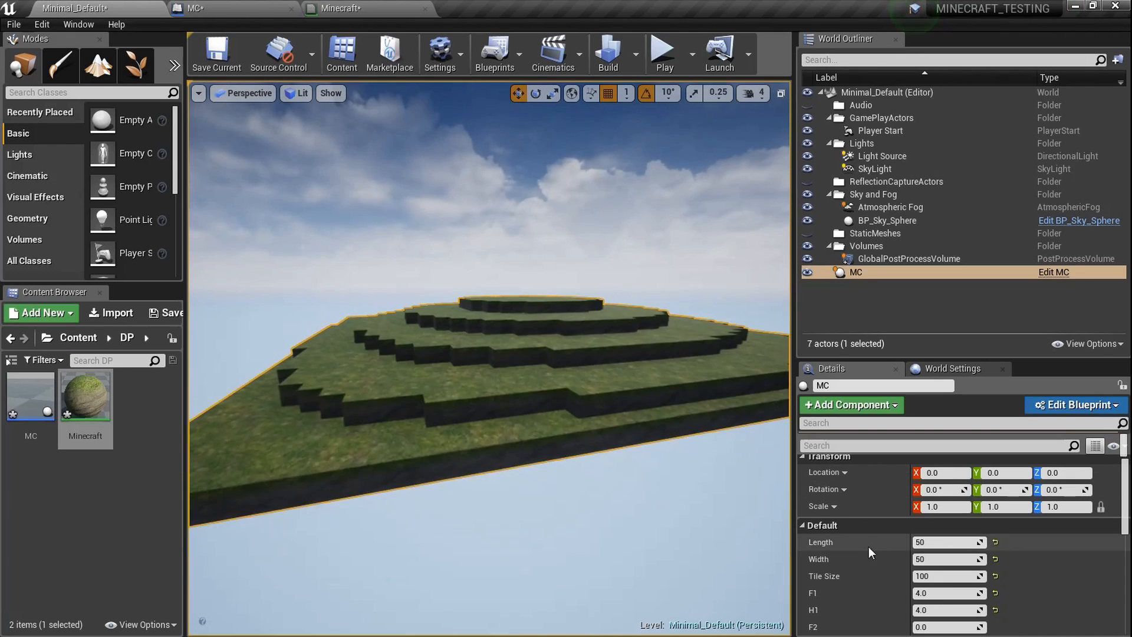
scroll("down", 3)
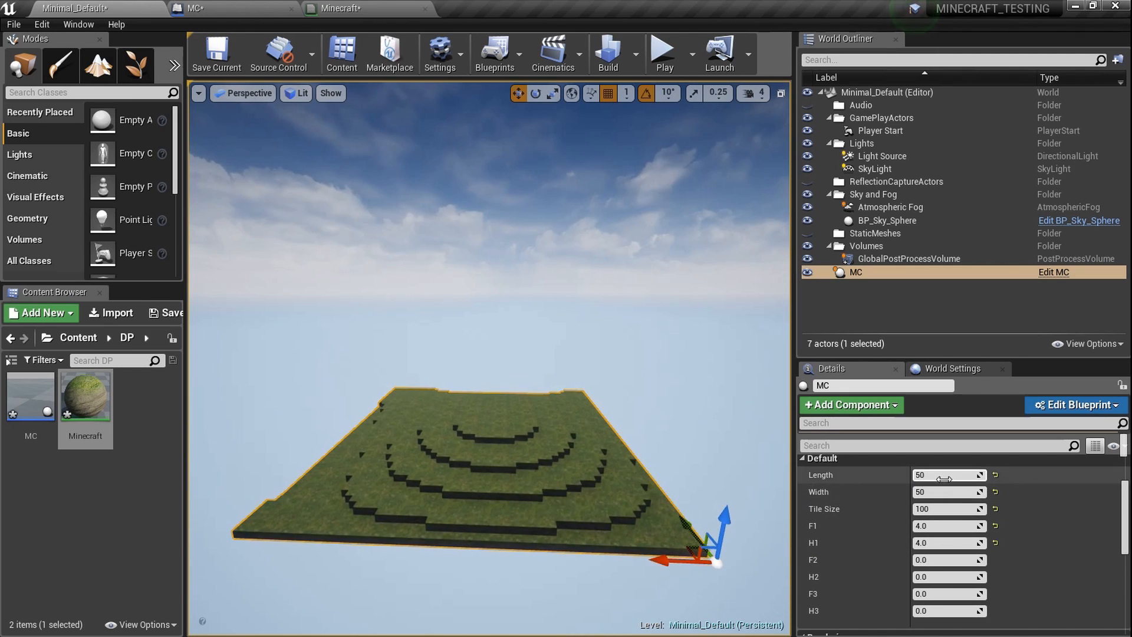
type("200")
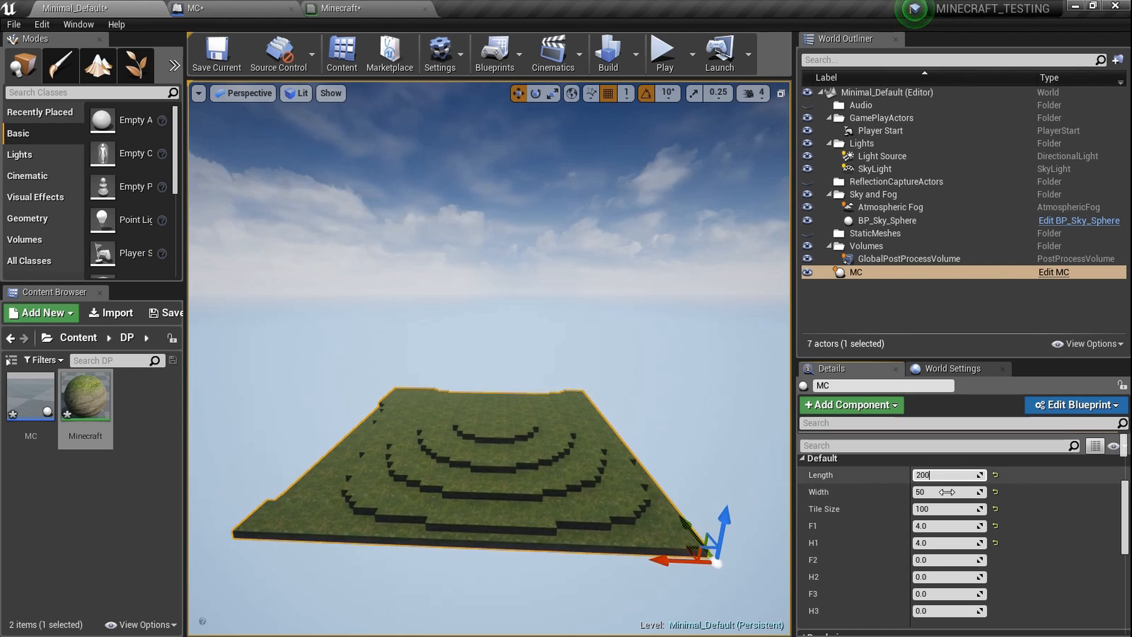
type("200")
left_click(949, 492)
type("1")
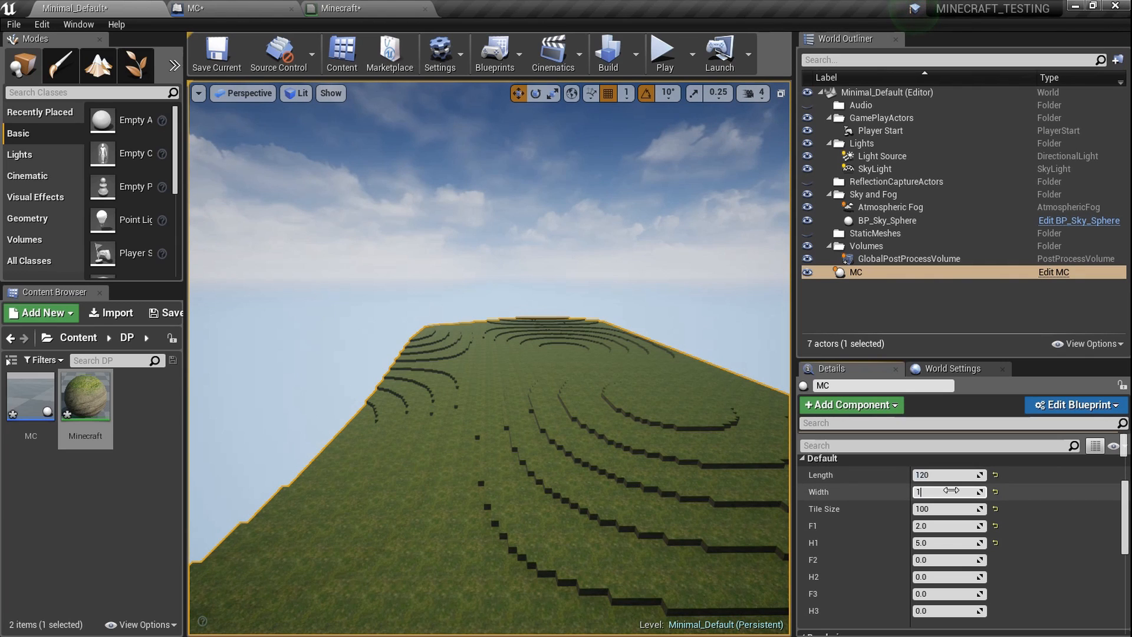
- Tune the F1–F3 frequencies and H1–H3 heights (20, 3.5, 4, F3 slider) for rolling hills
type("20")
left_click(949, 525)
type("5")
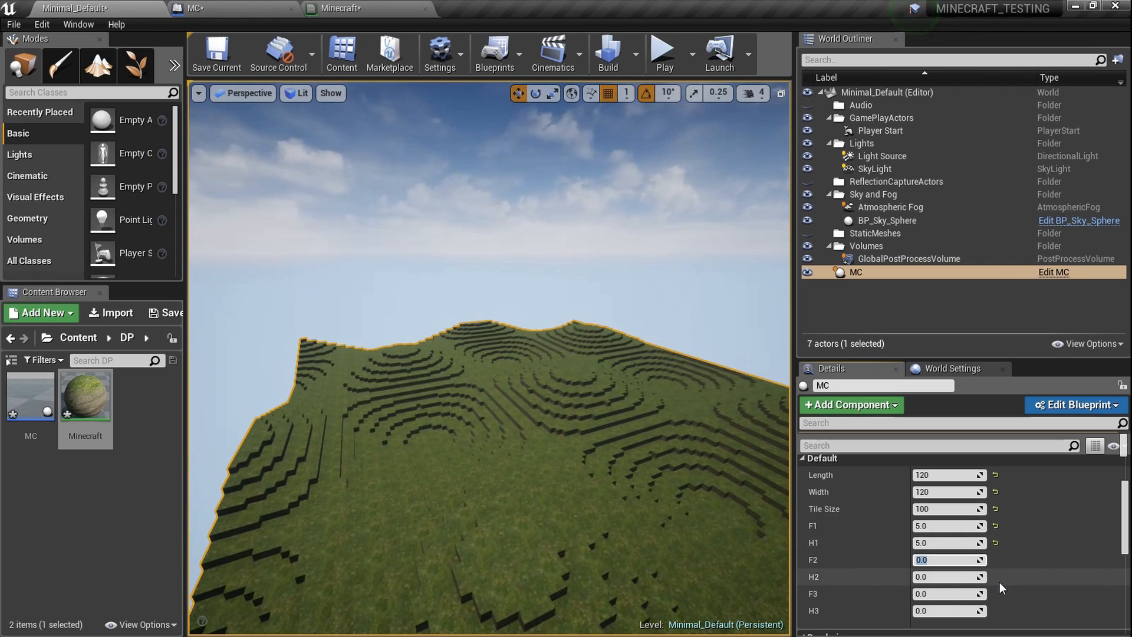
type("3.5")
left_click(949, 611)
type("2.75")
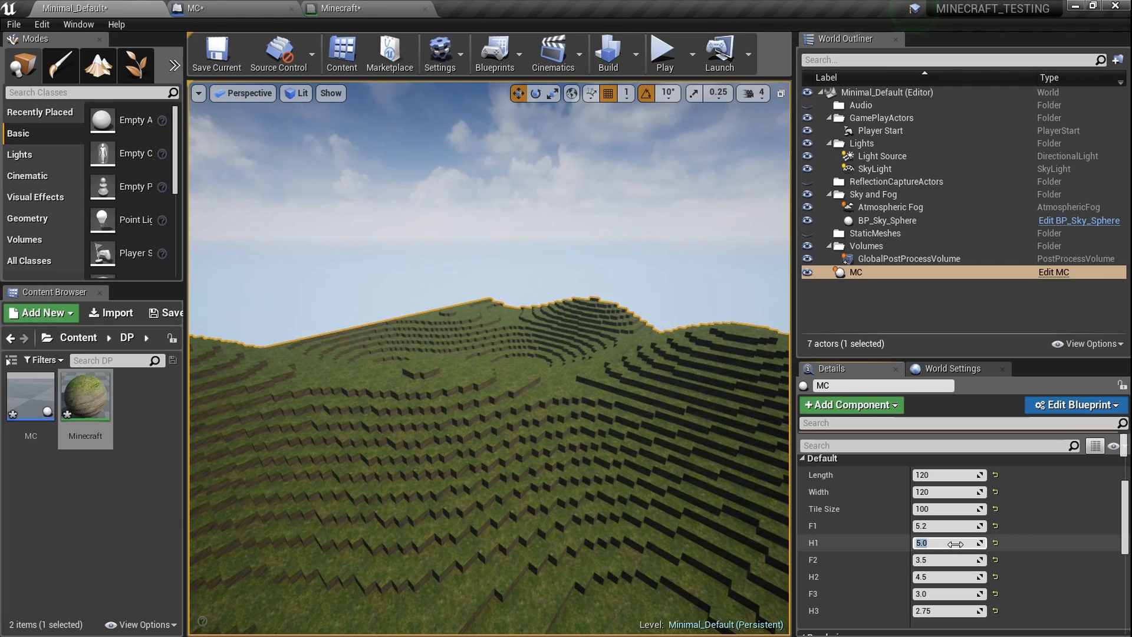
type("4")
left_click(950, 560)
type("3.45")
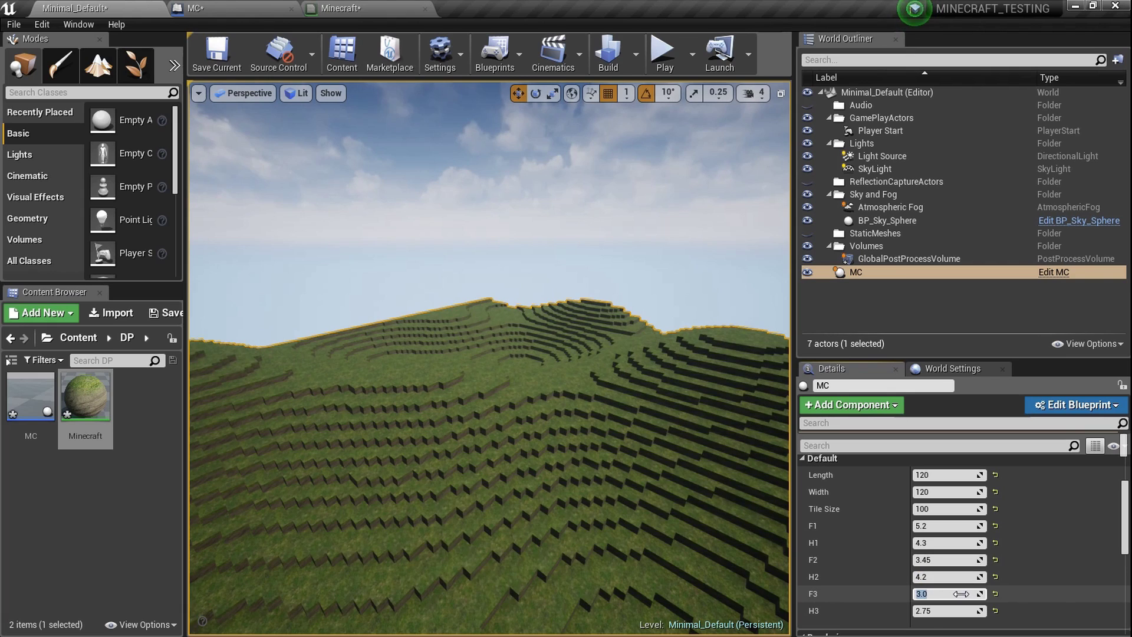
left_click_drag(949, 593, 960, 593)
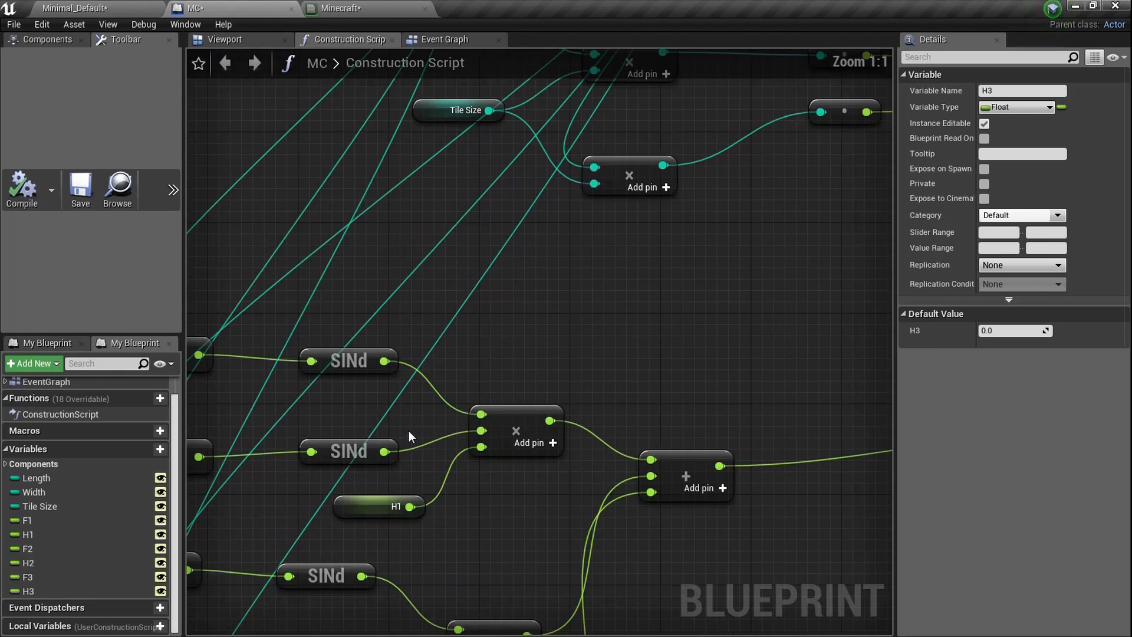
- Insert float * float constant nodes on the F2 and F3 products before their SINd nodes
scroll("down", 3)
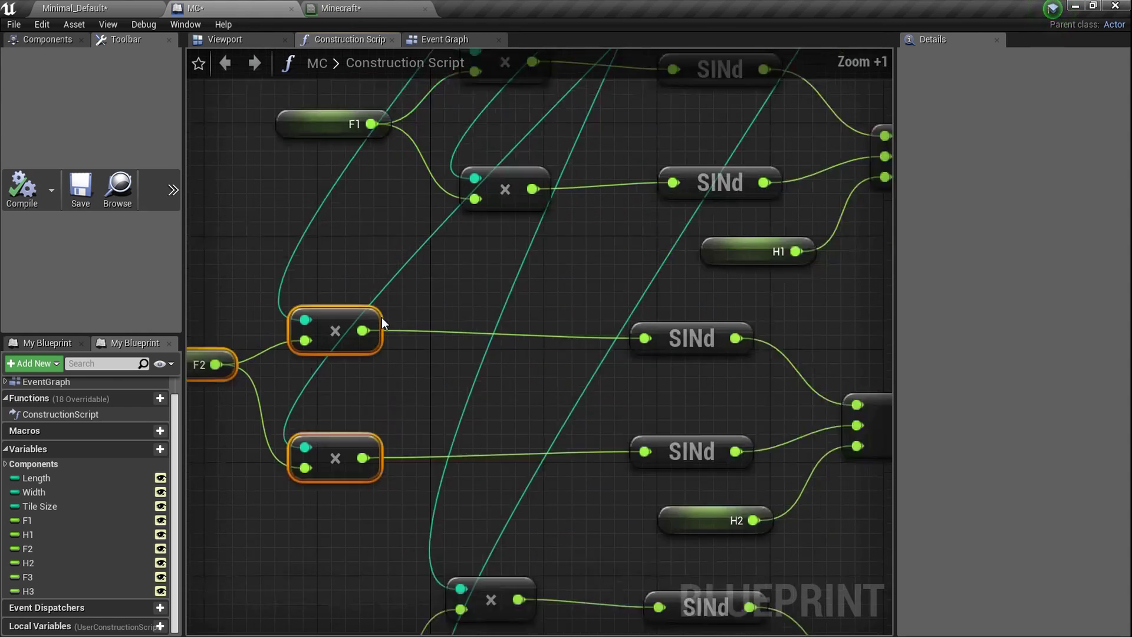
left_click_drag(360, 332, 459, 339)
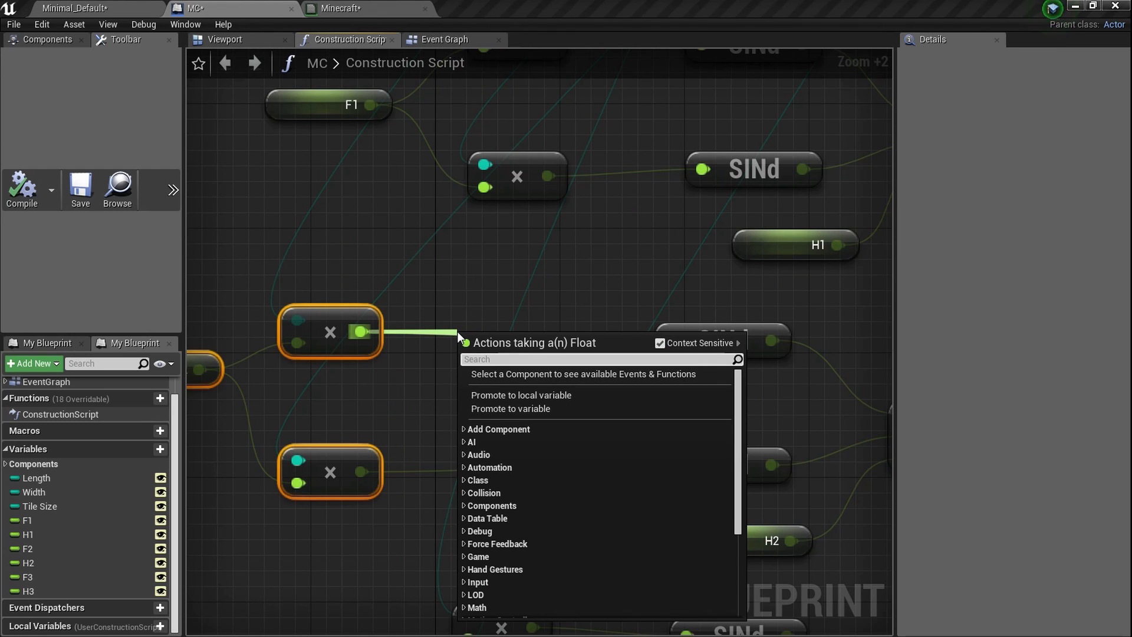
type("*")
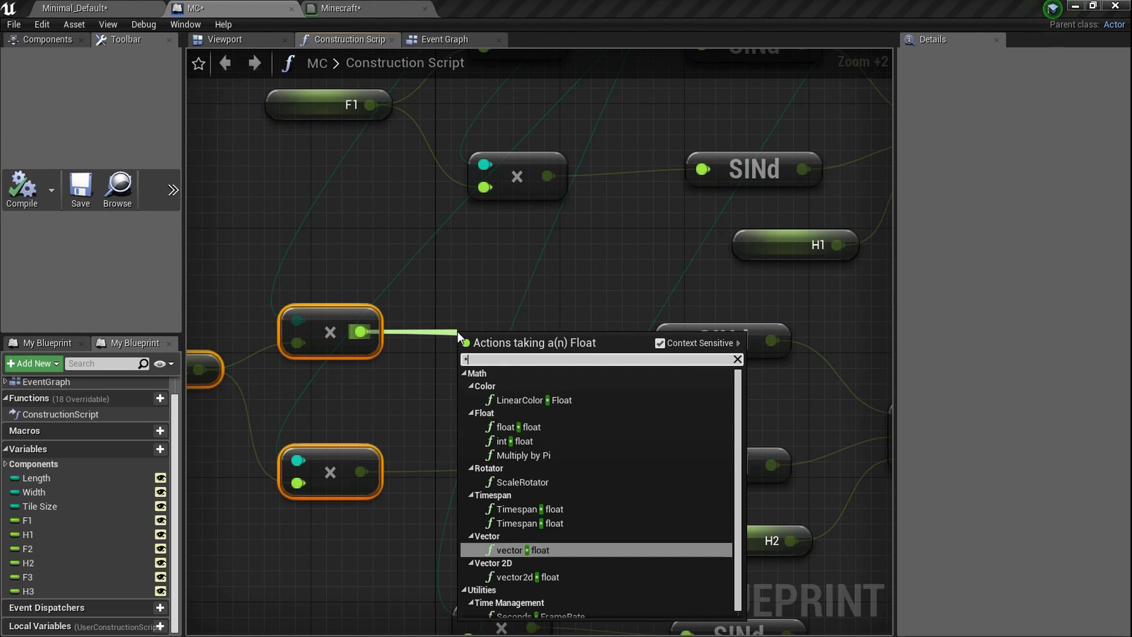
mouse_move(517, 427)
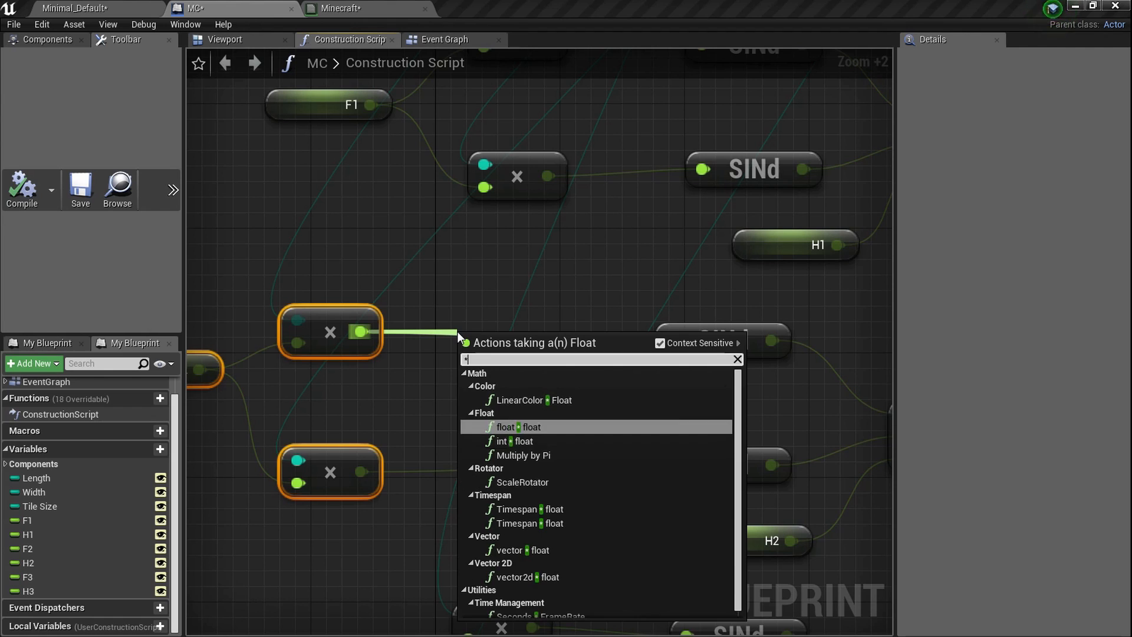
left_click(505, 427)
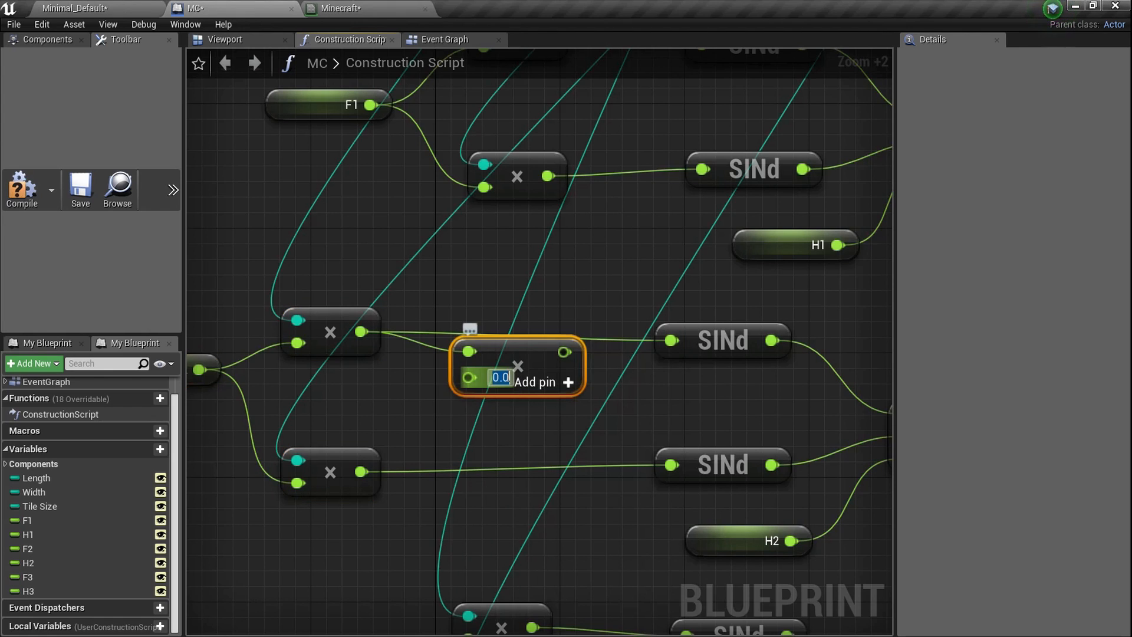
type(".9")
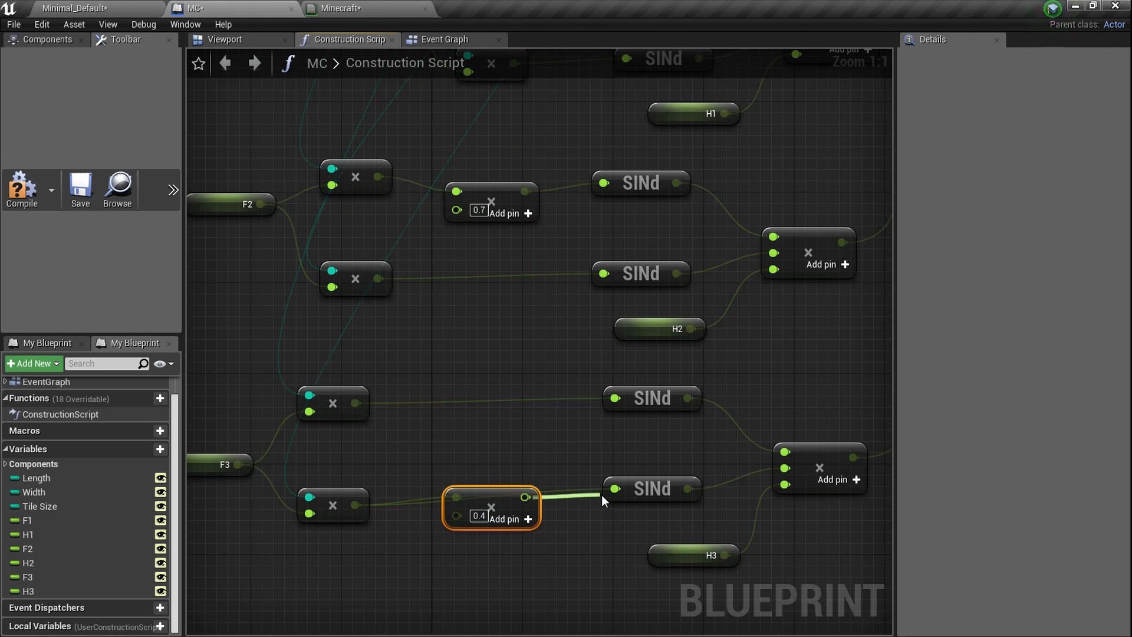
scroll("down", 3)
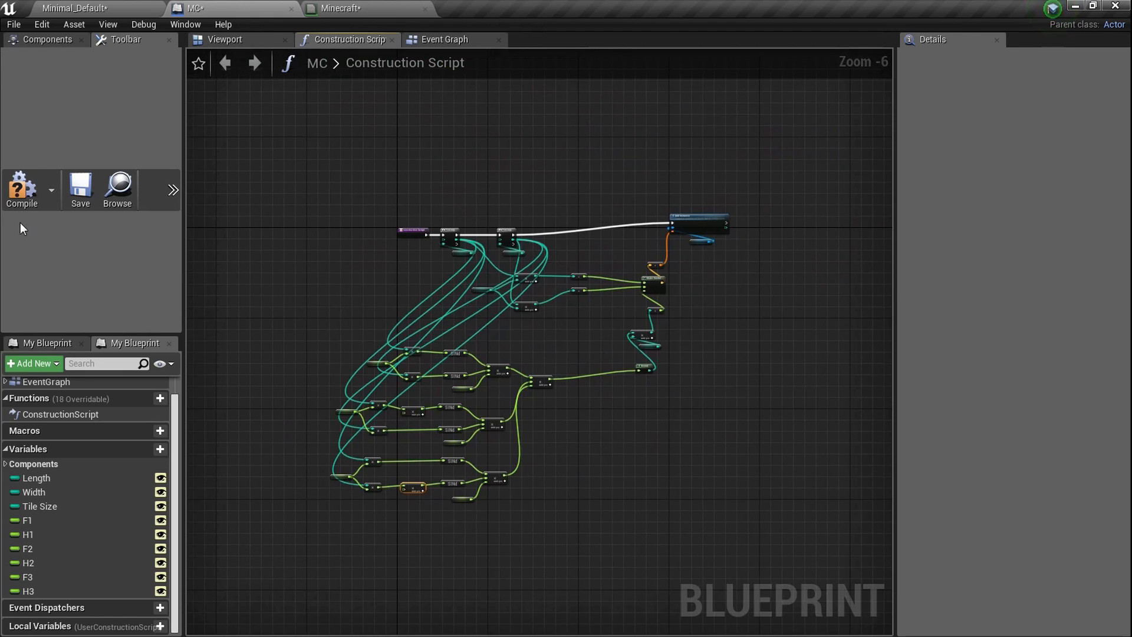
left_click(22, 189)
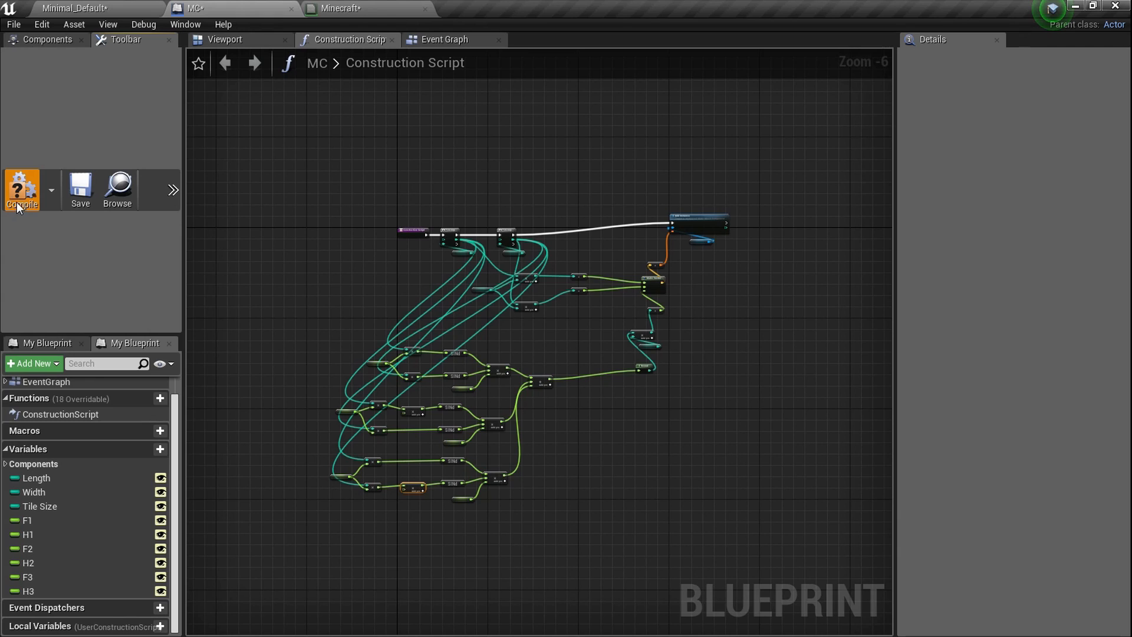
mouse_move(79, 179)
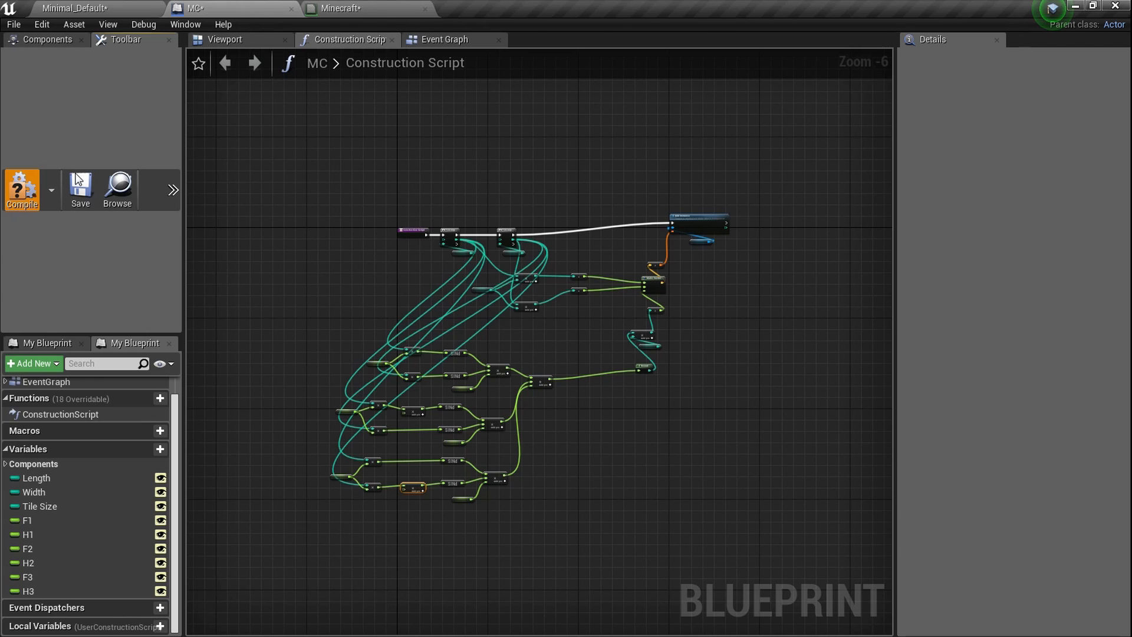
mouse_move(83, 168)
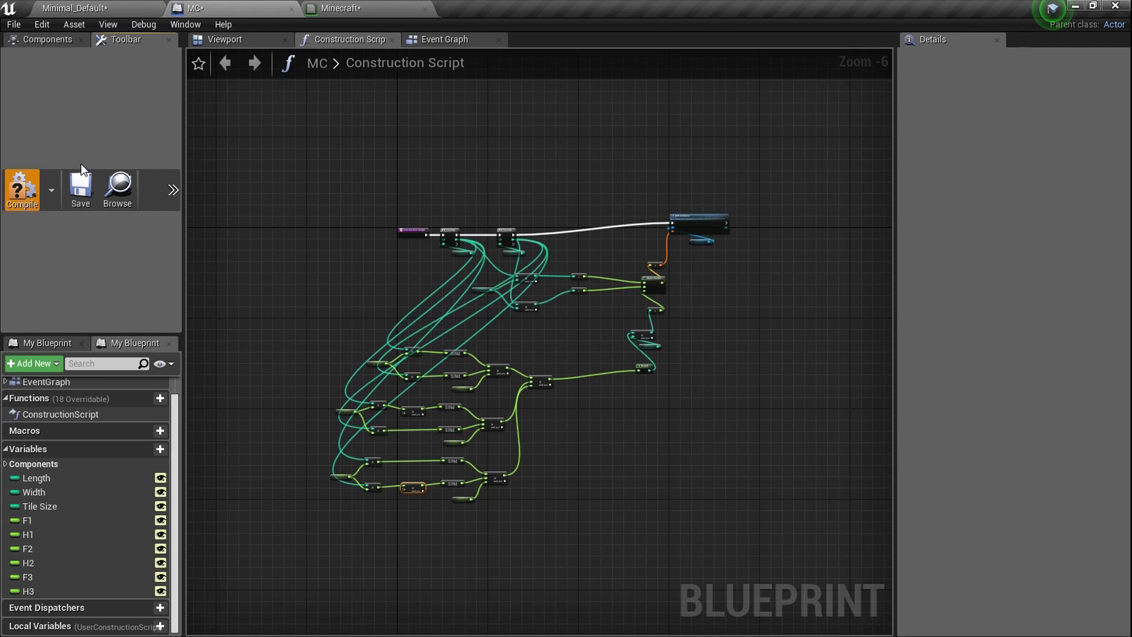
mouse_move(392, 387)
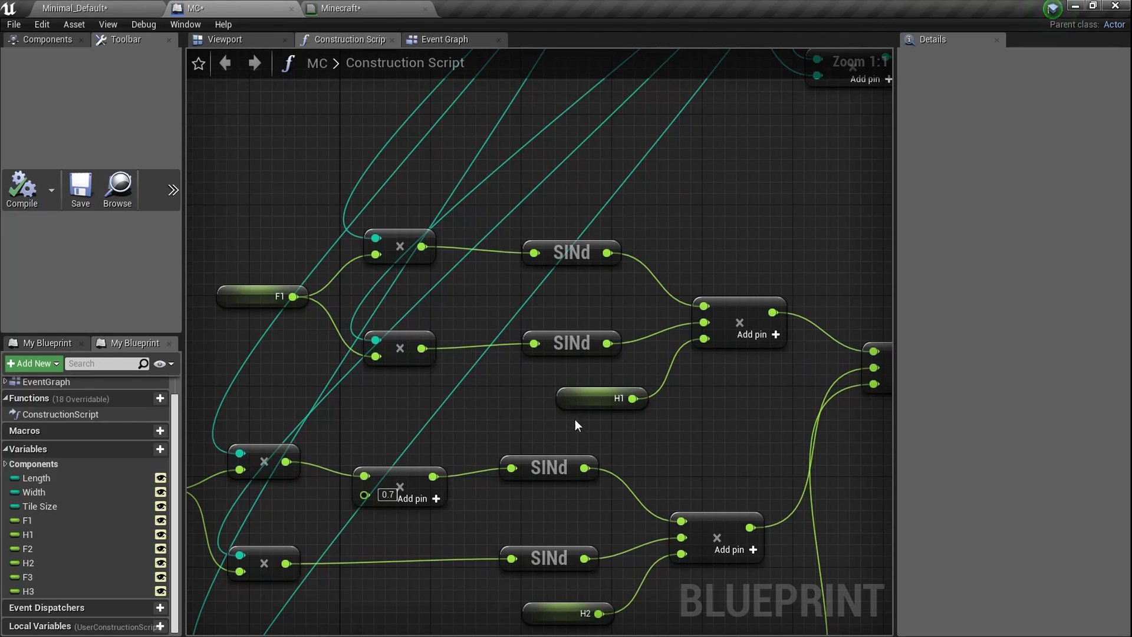
scroll("down", 3)
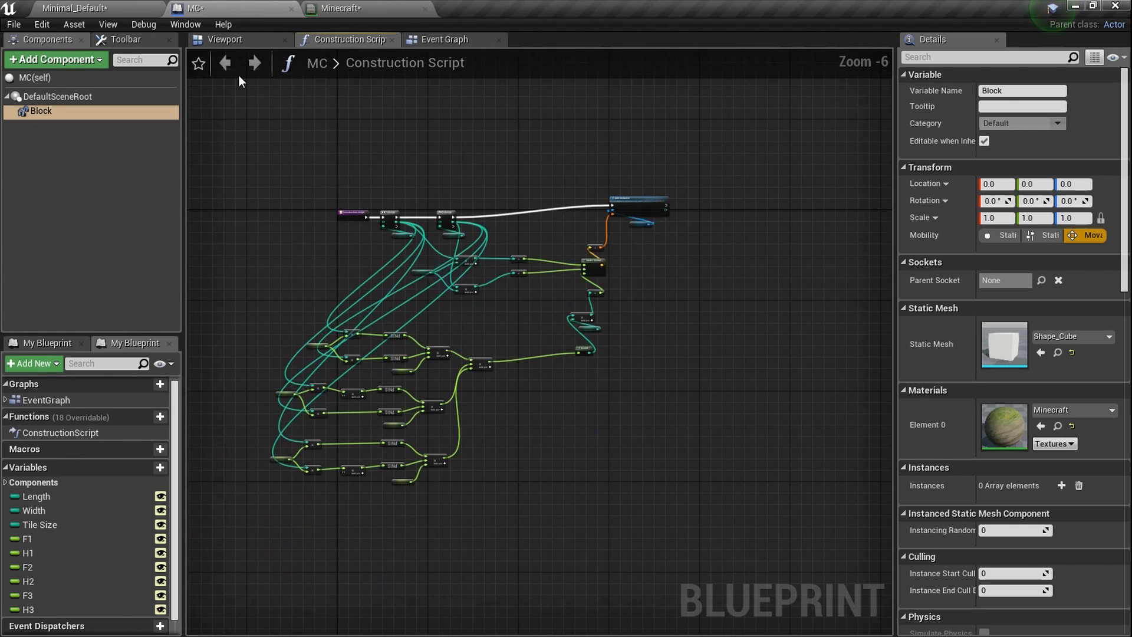
- Rename the Block instanced mesh component to Grass and duplicate it as Dirt
left_click(223, 41)
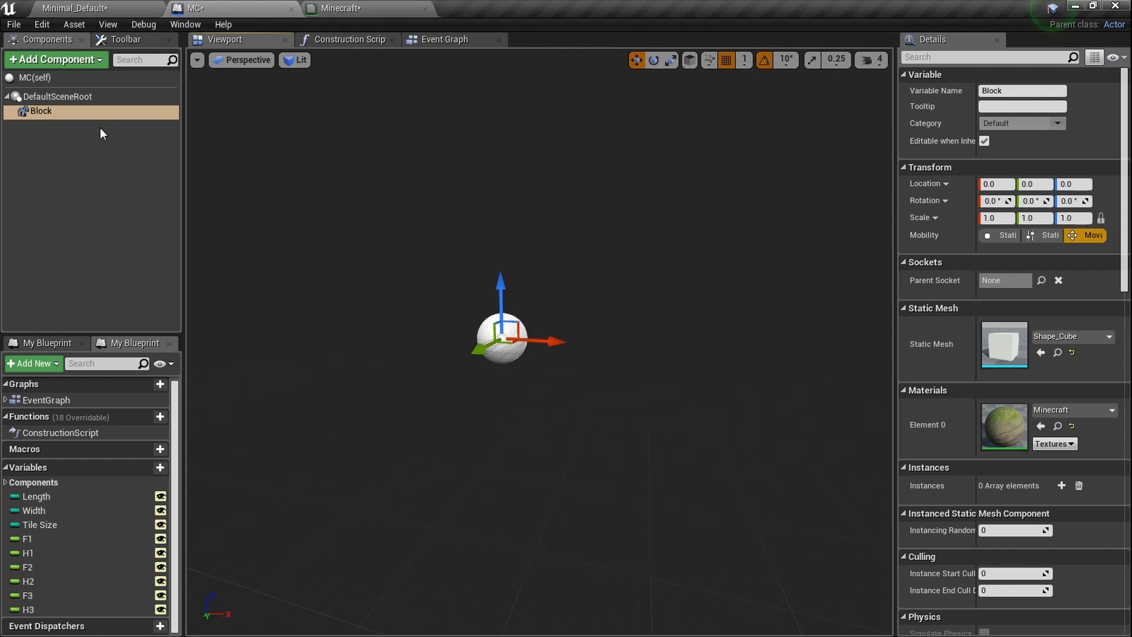
double_click(41, 110)
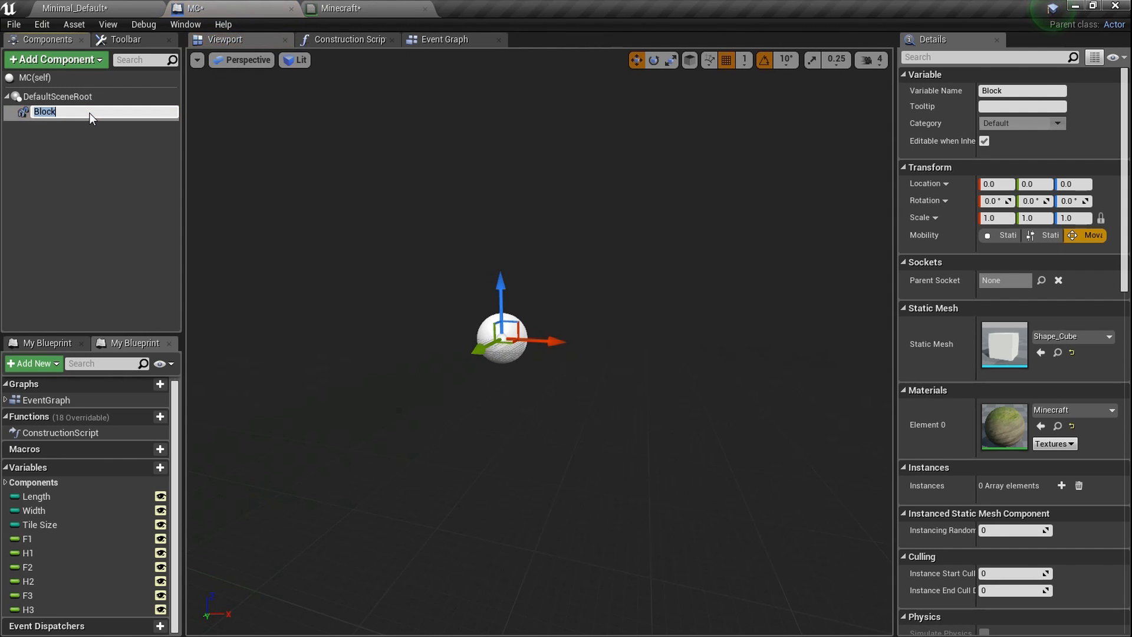
type("Grass")
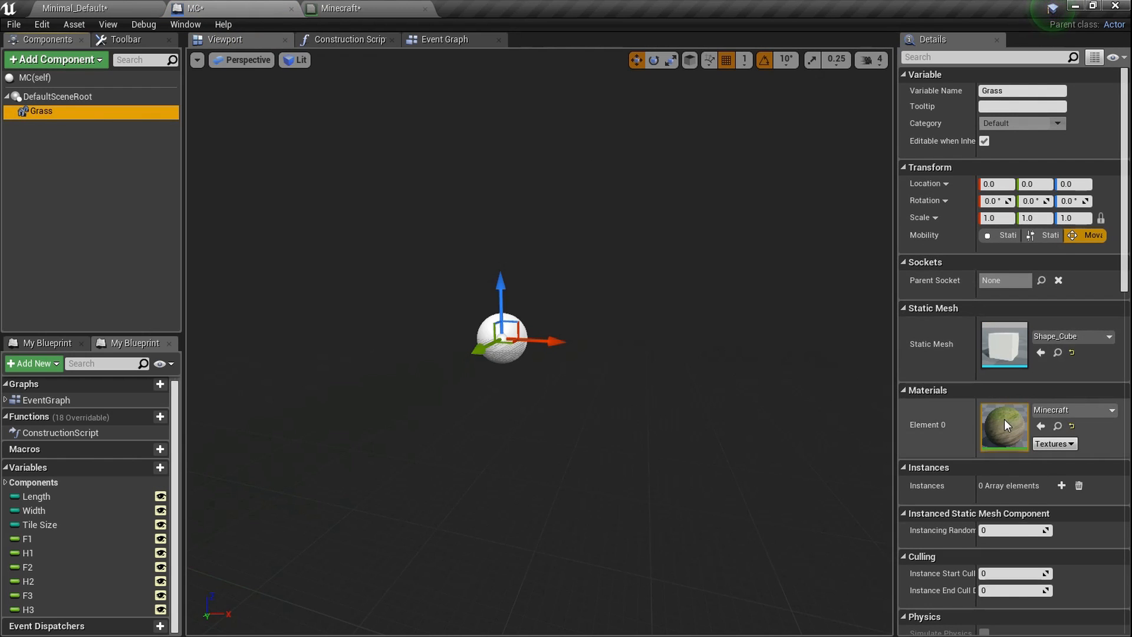
right_click(36, 111)
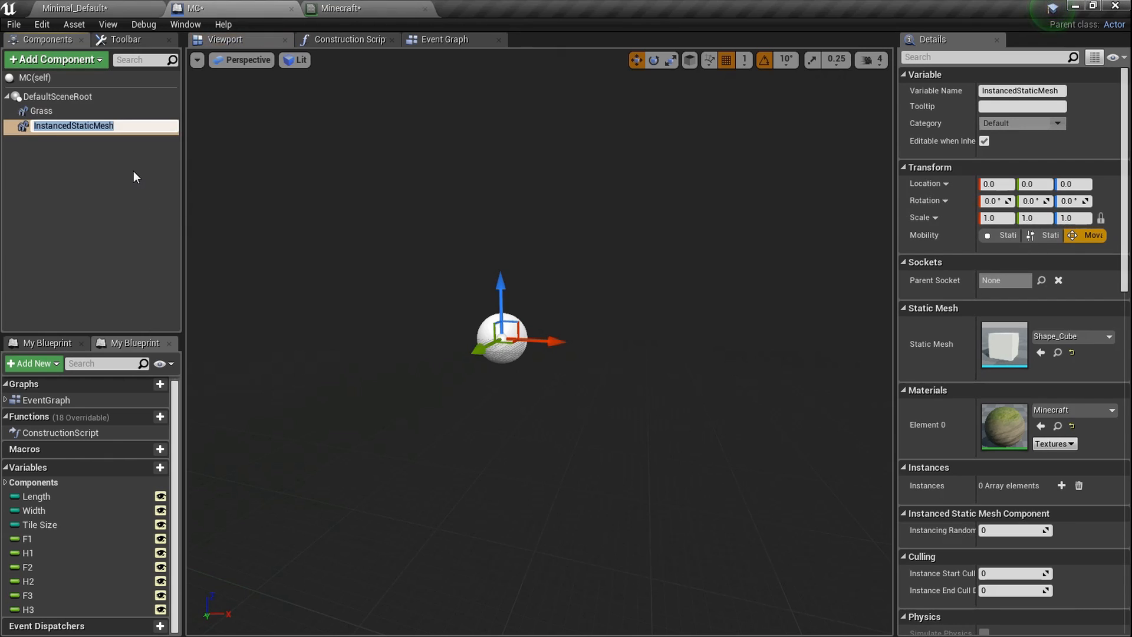
type("Dirt")
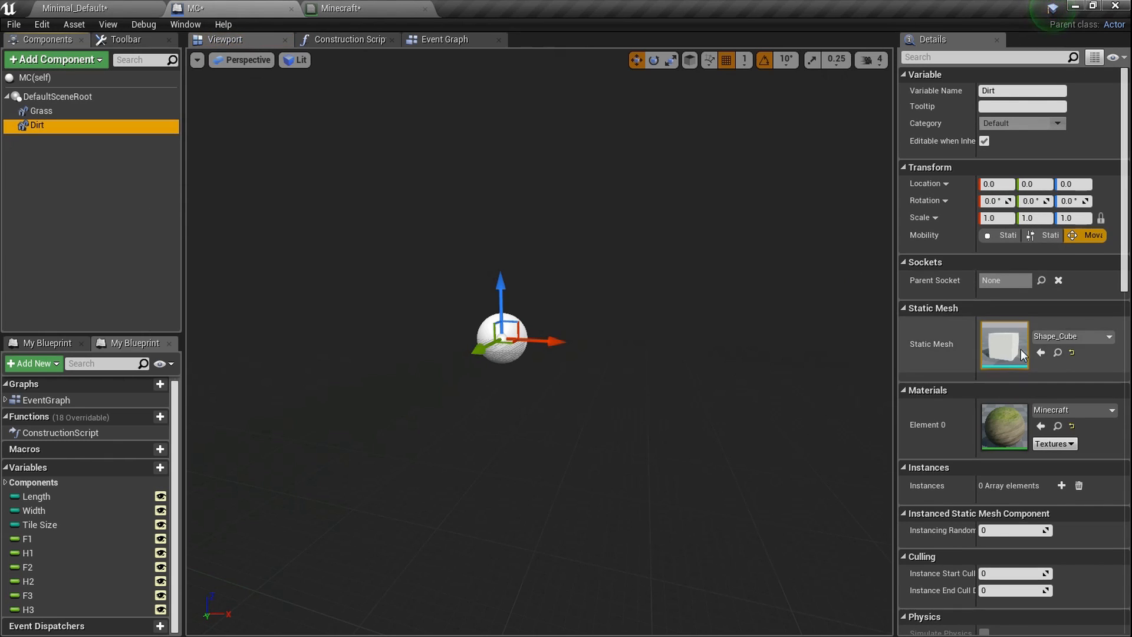
- Assign the Tree_Trunk_M material to Dirt's Element 0 and return to the construction script
left_click(34, 111)
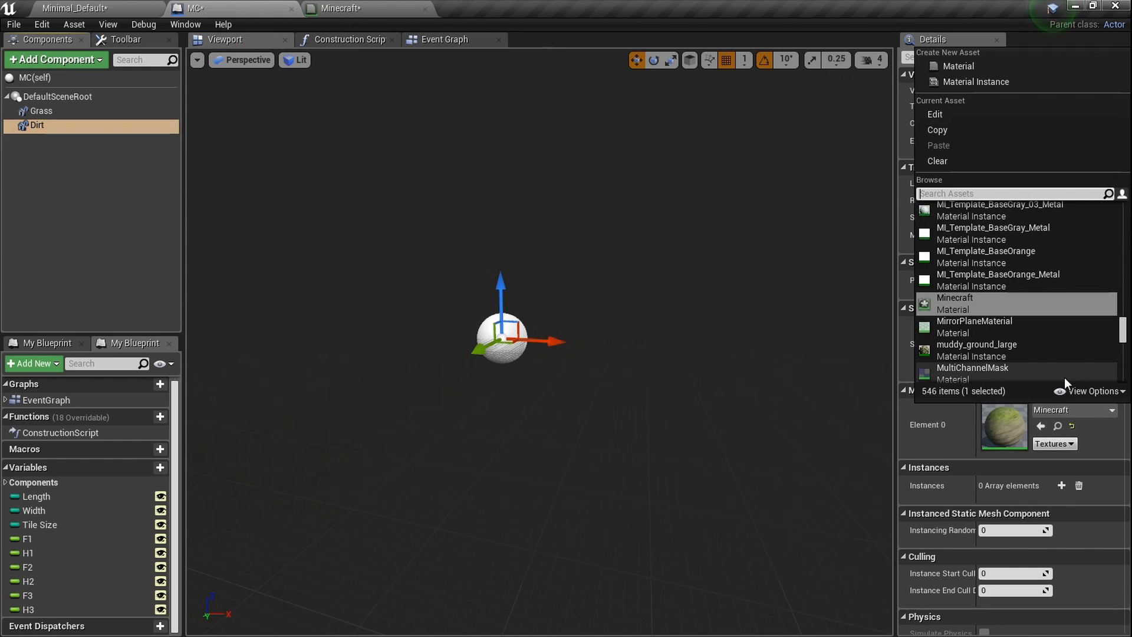
type("dirt")
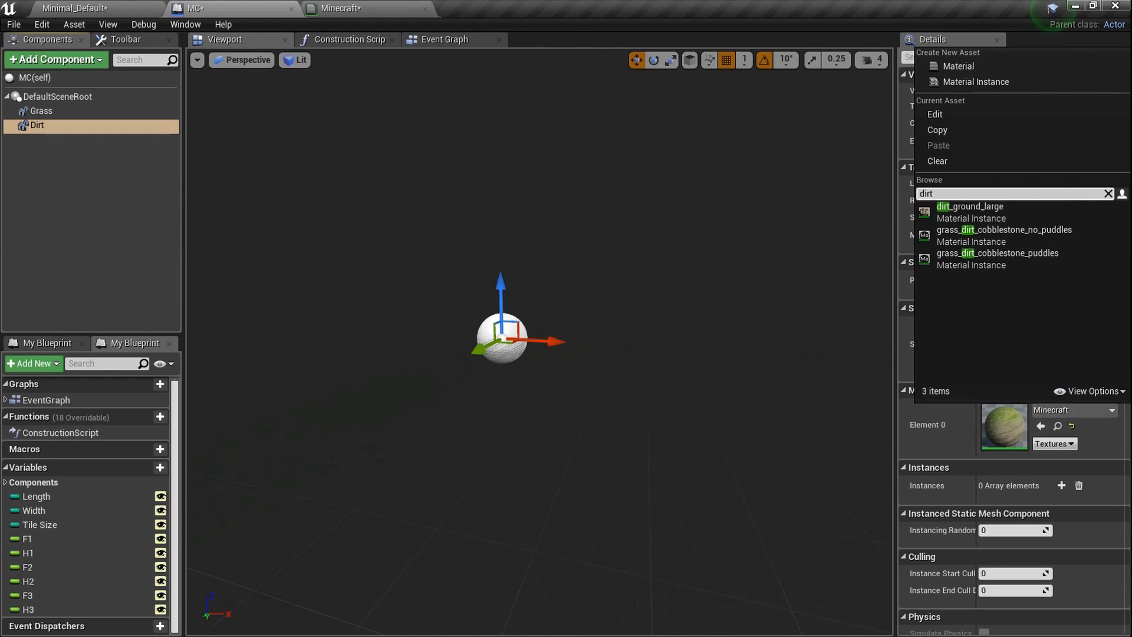
type("Tree_t")
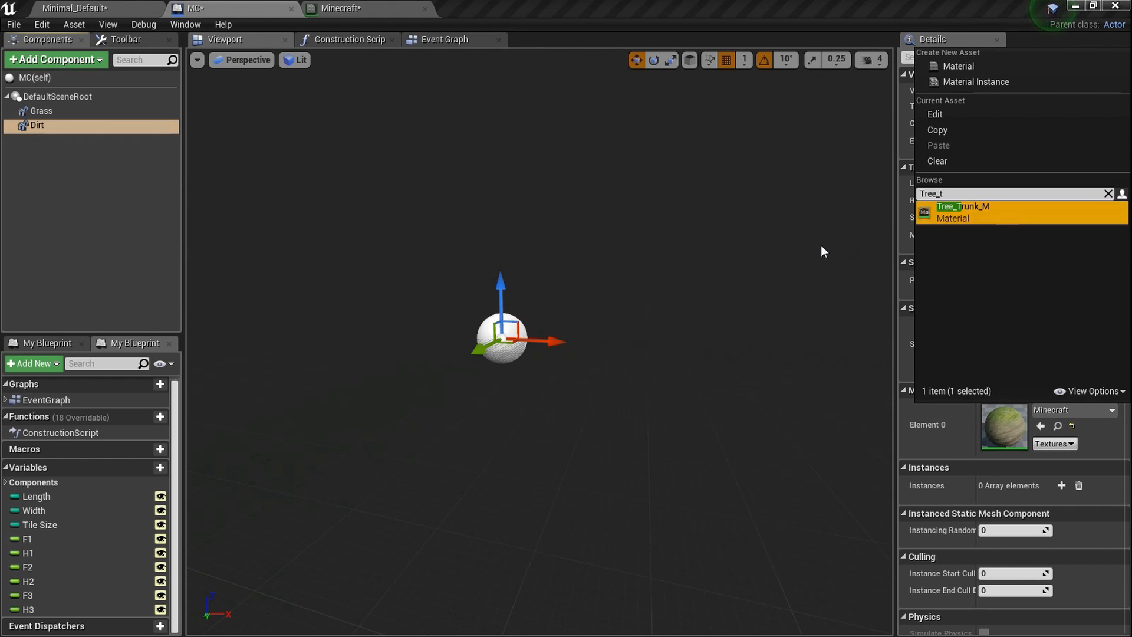
left_click(963, 213)
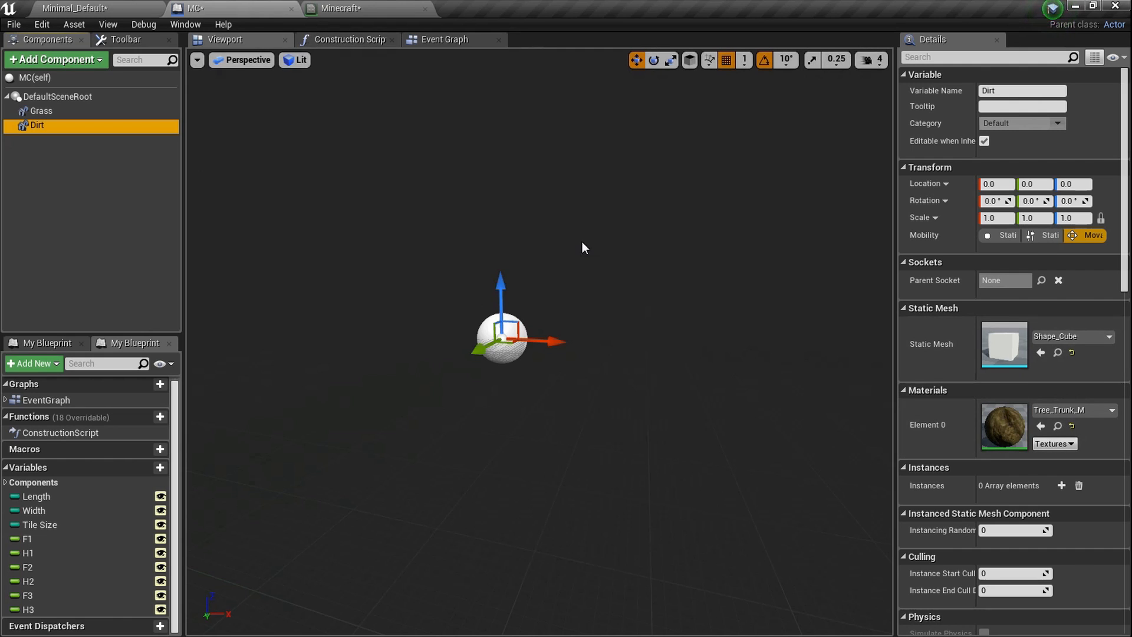
left_click(345, 40)
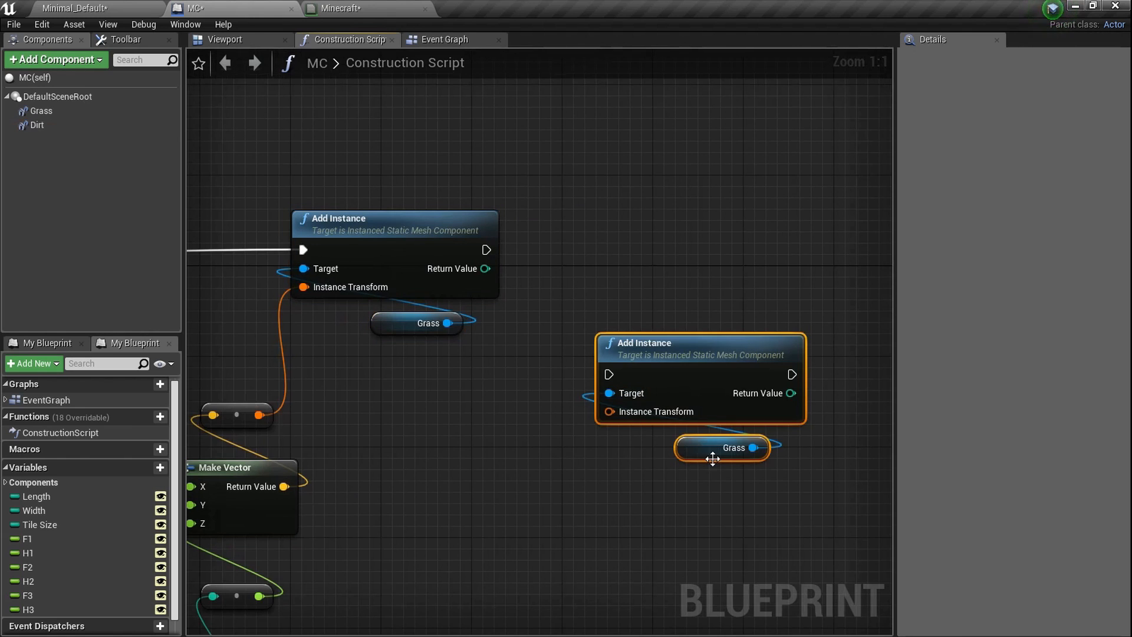
- Target the copied Add Instance at Dirt and add a Branch node to the graph
left_click(33, 125)
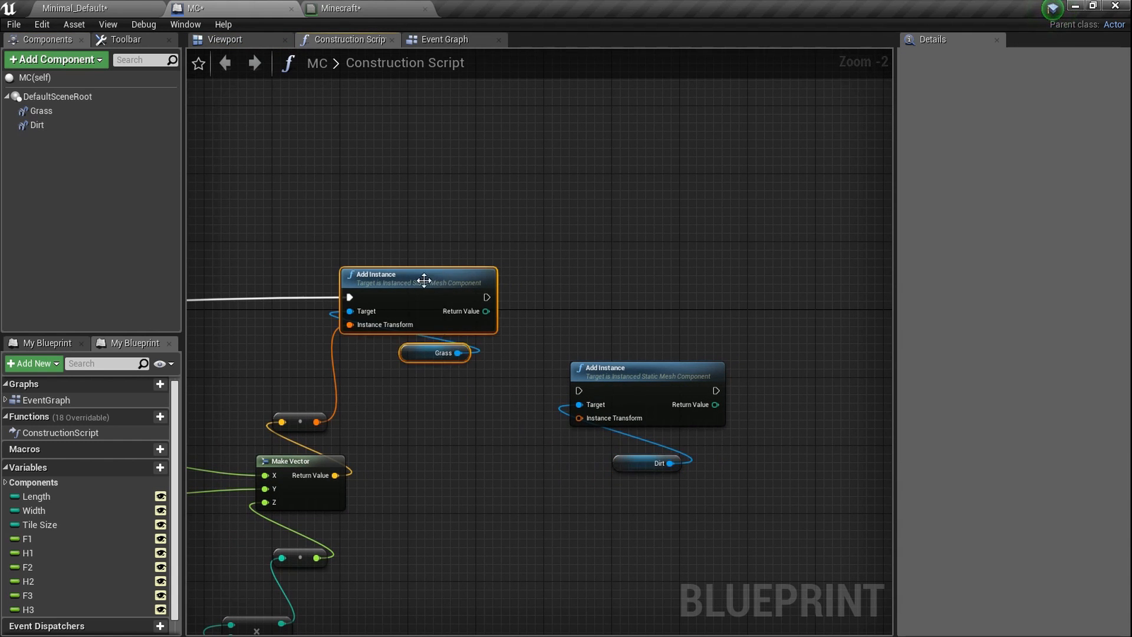
right_click(415, 326)
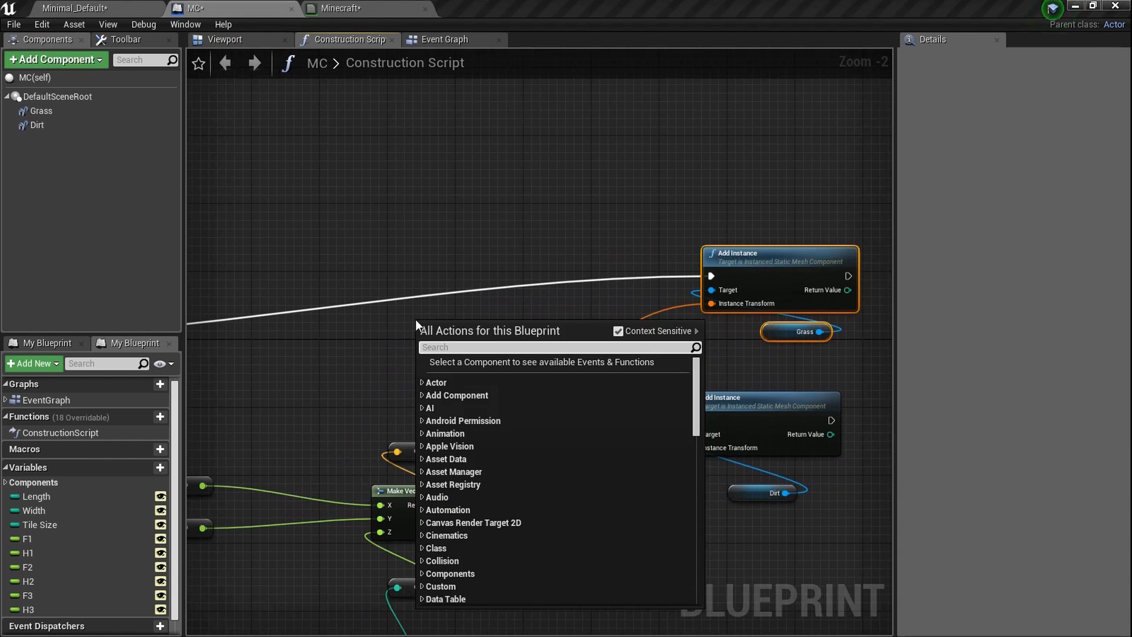
type("branch")
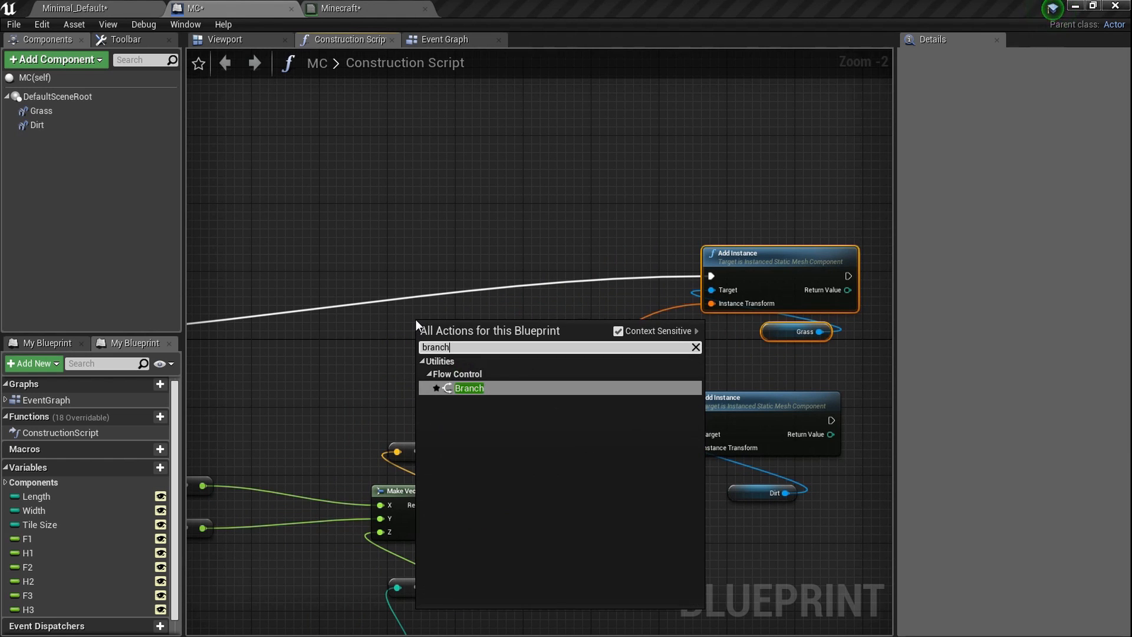
left_click(469, 388)
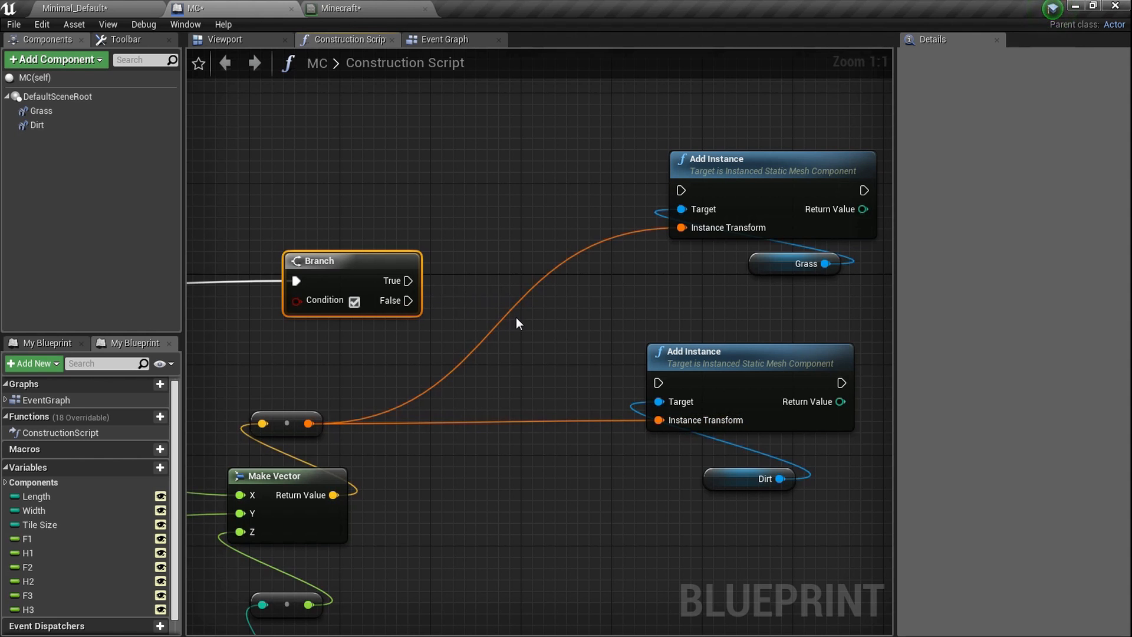
mouse_move(478, 339)
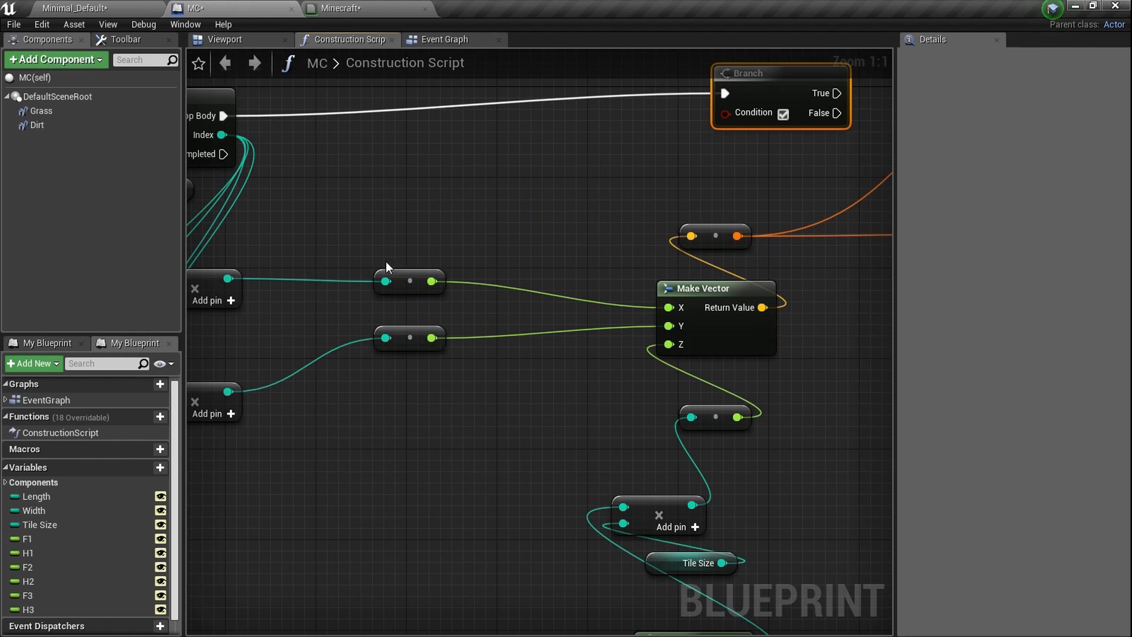
- Wire the height comparison to Condition, True to the Dirt instance and False to the repositioned Grass instance
scroll("down", 3)
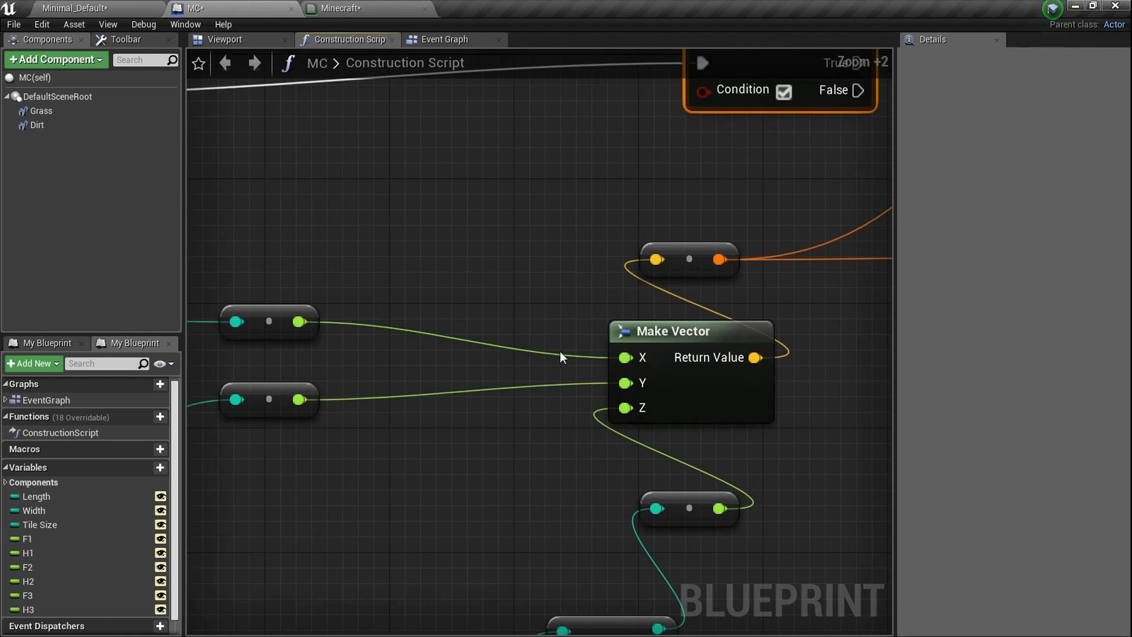
scroll("down", 3)
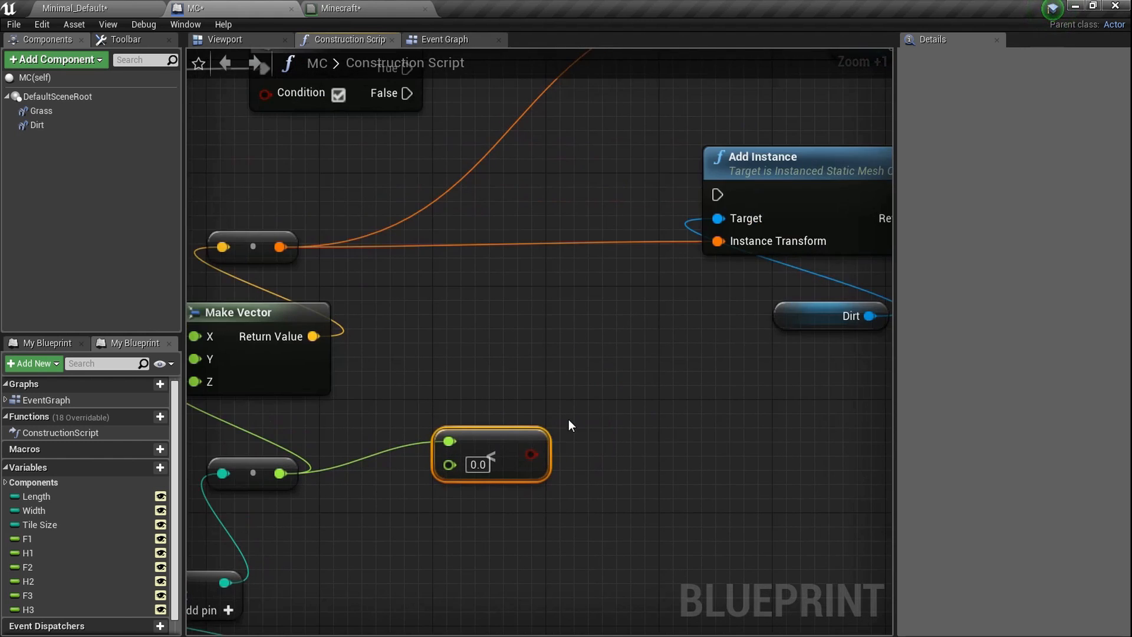
scroll("down", 3)
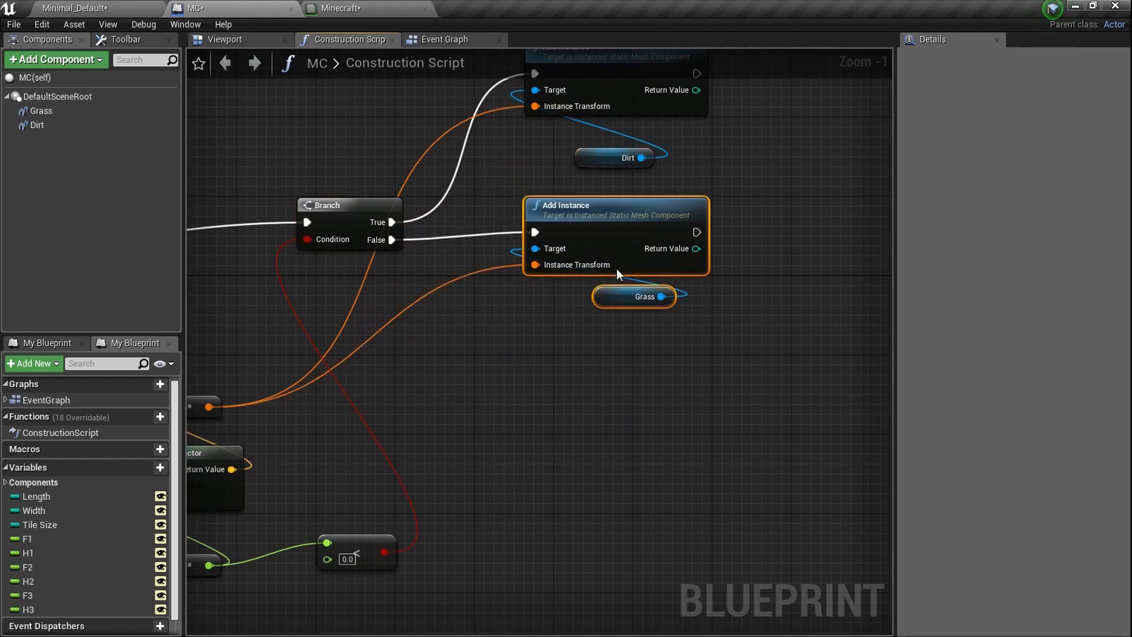
left_click_drag(616, 235, 606, 394)
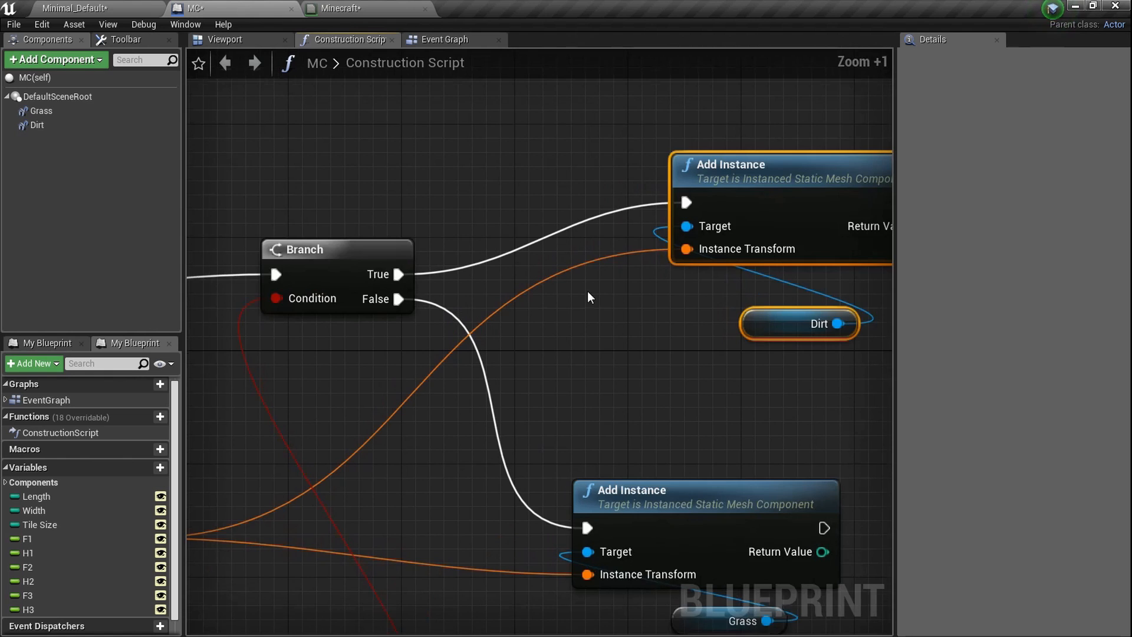
scroll("down", 3)
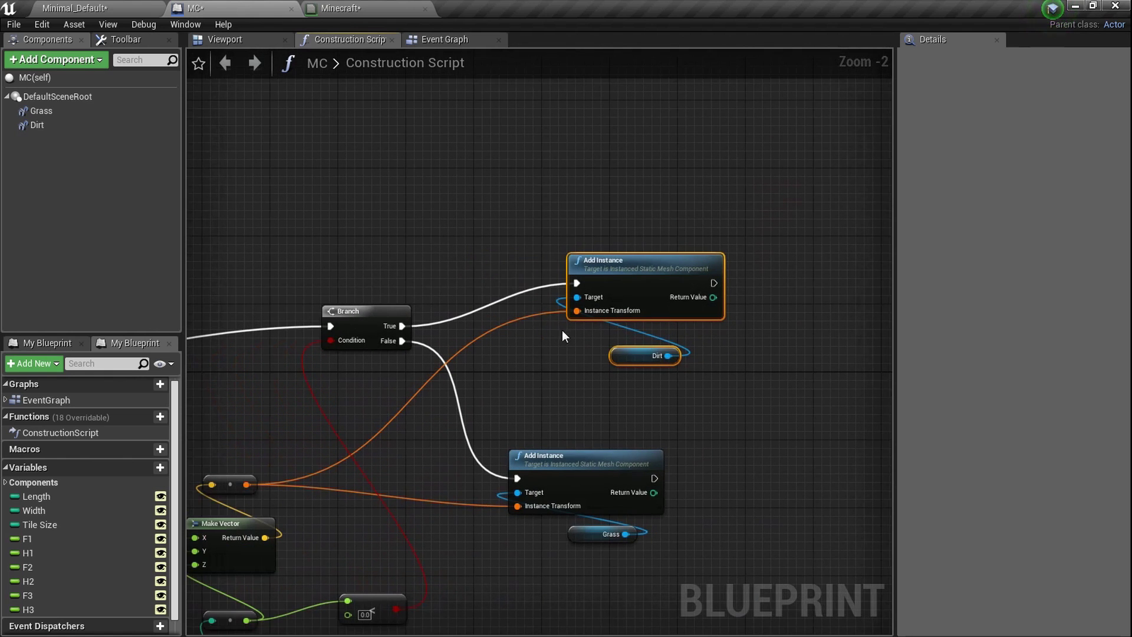
left_click(125, 40)
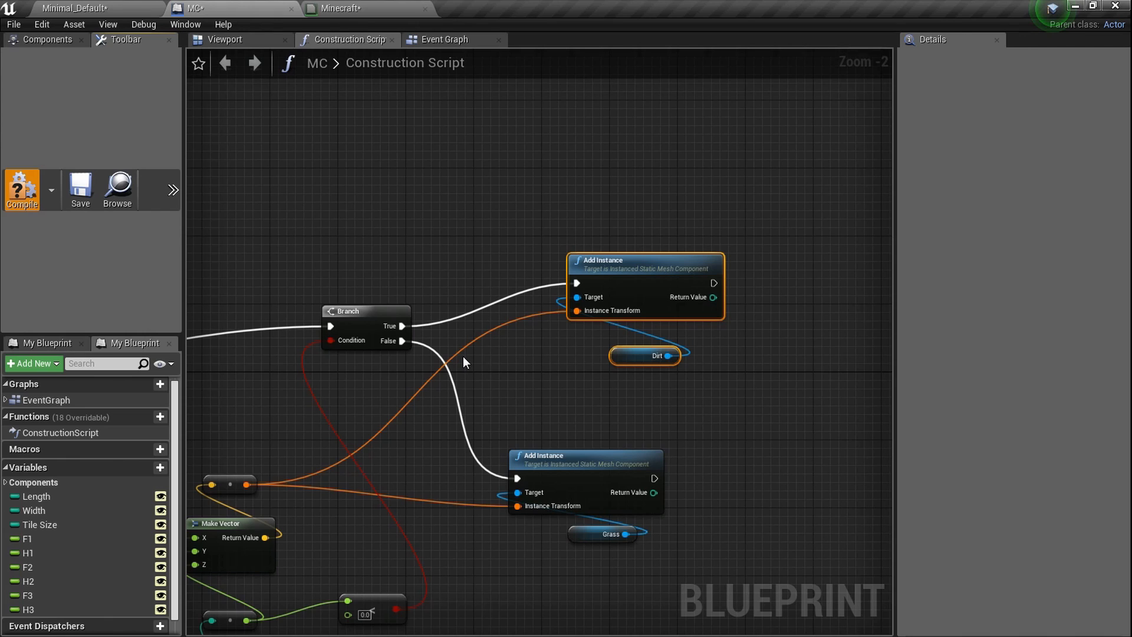
- Compile the blueprint, check the grass-over-dirt hills in the level, and return to the MC editor
left_click(21, 191)
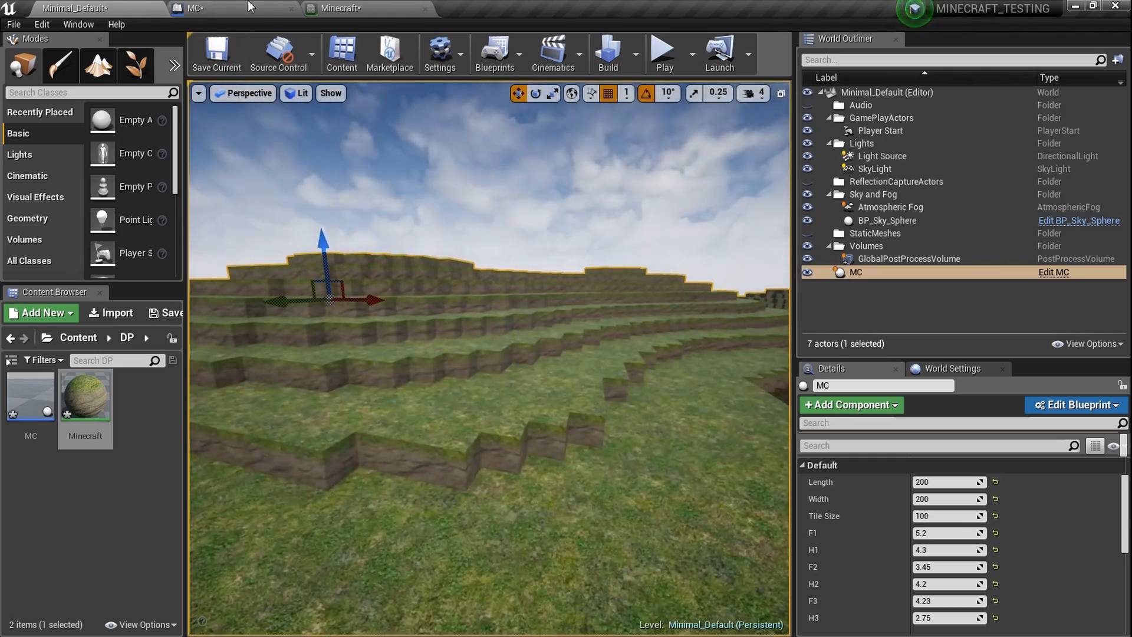
left_click(198, 8)
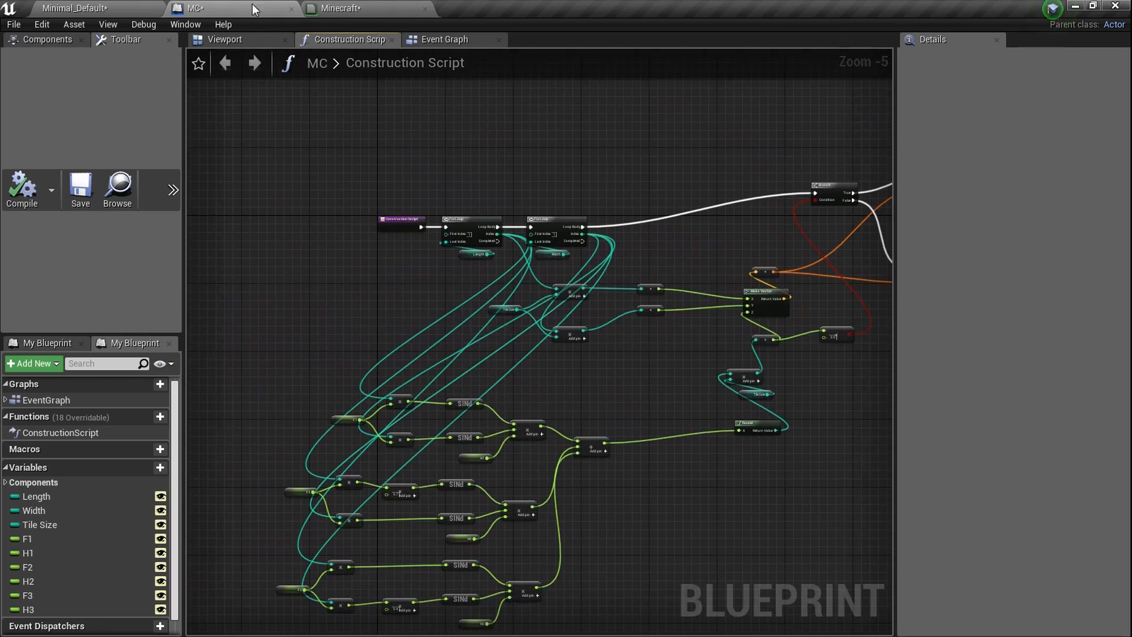